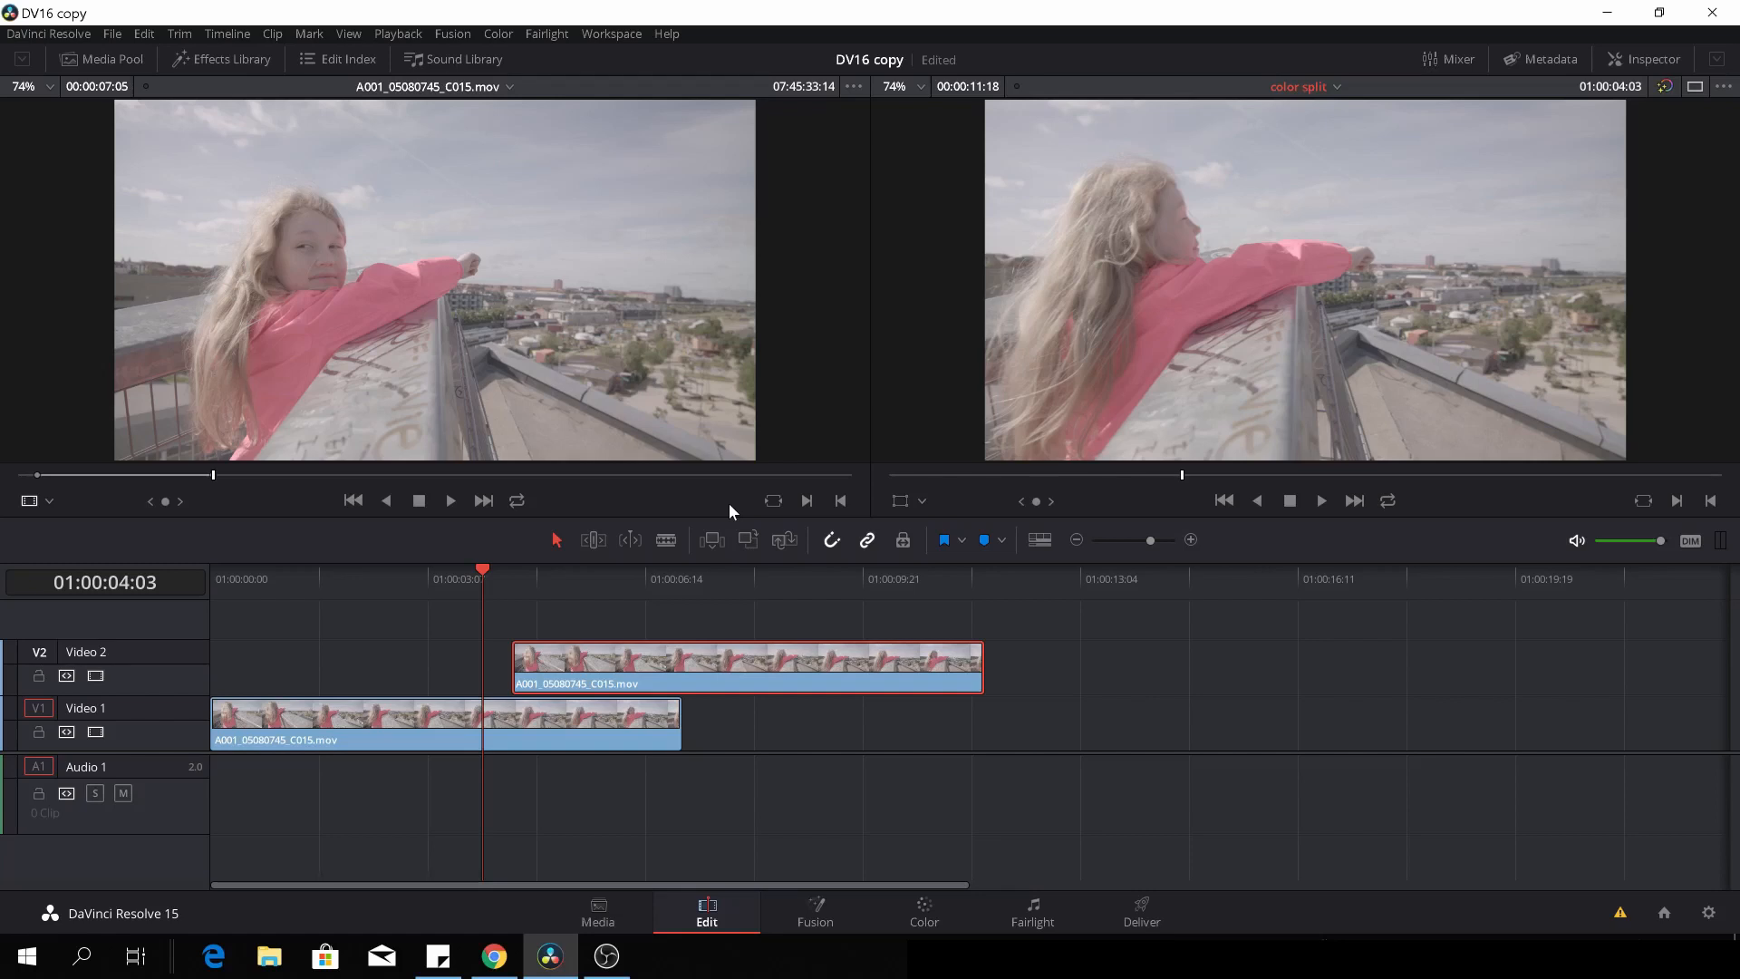
{"action": "mouse_move", "coordinate": [751, 518]}
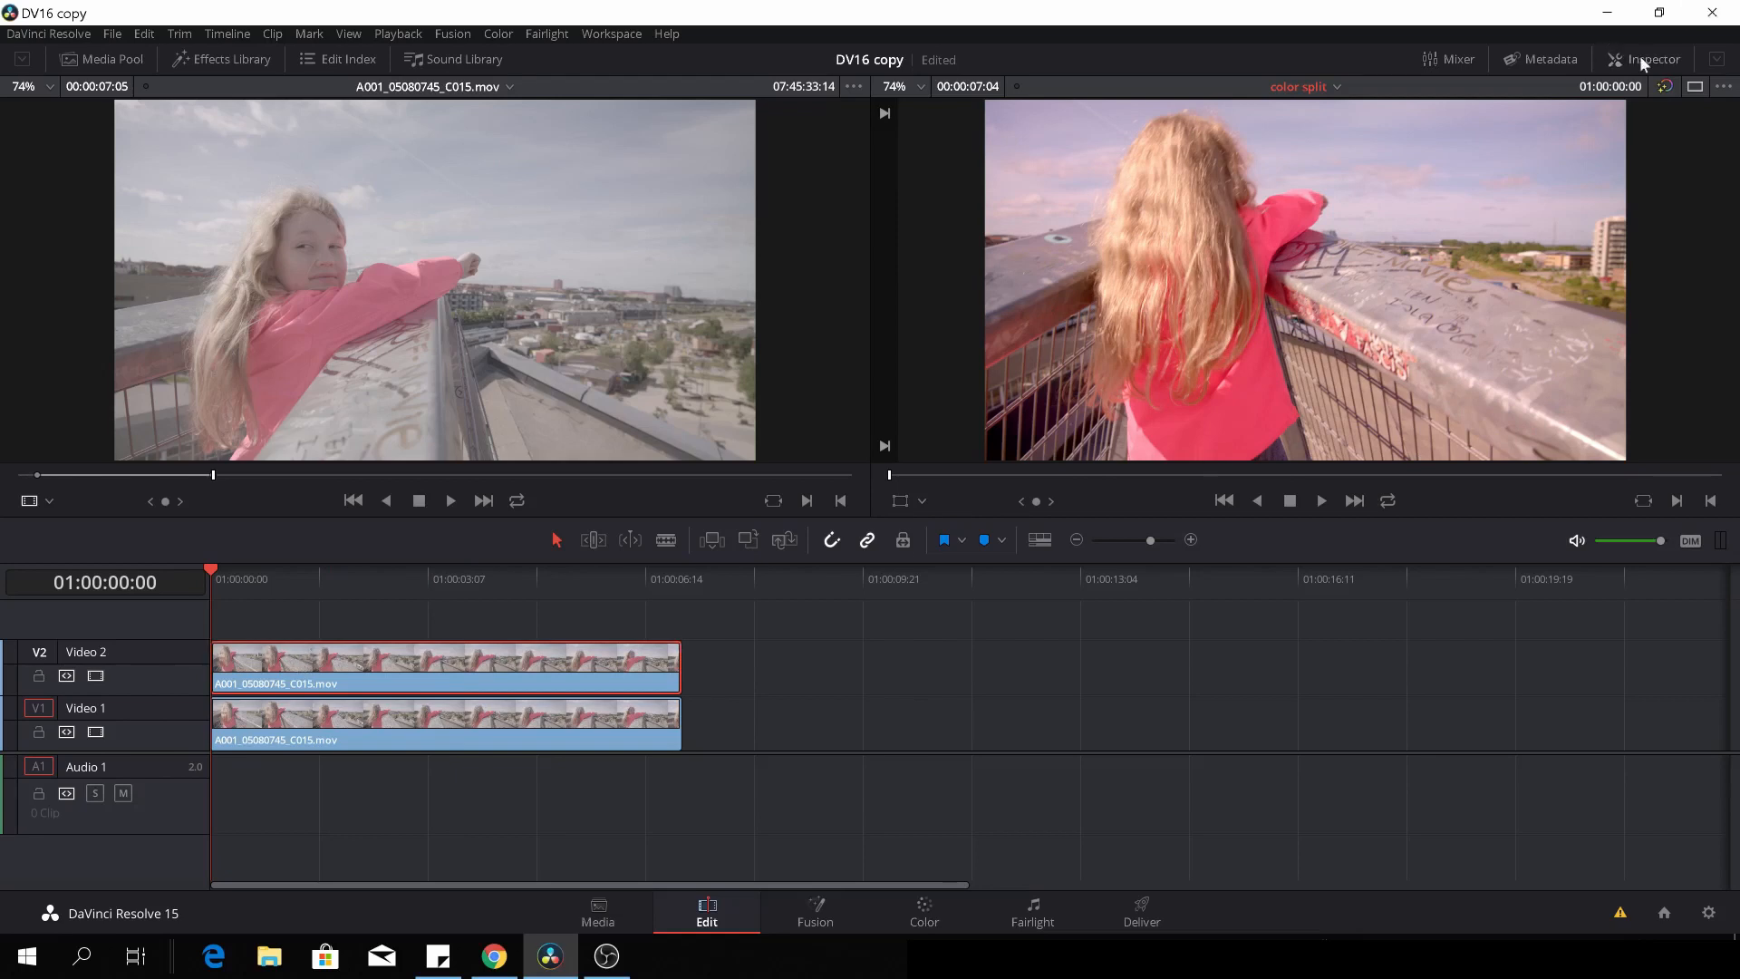
- Open the top clip's Cropping settings in the Inspector, then try Crop Left and reset it
{"action": "left_click", "coordinate": [1652, 59]}
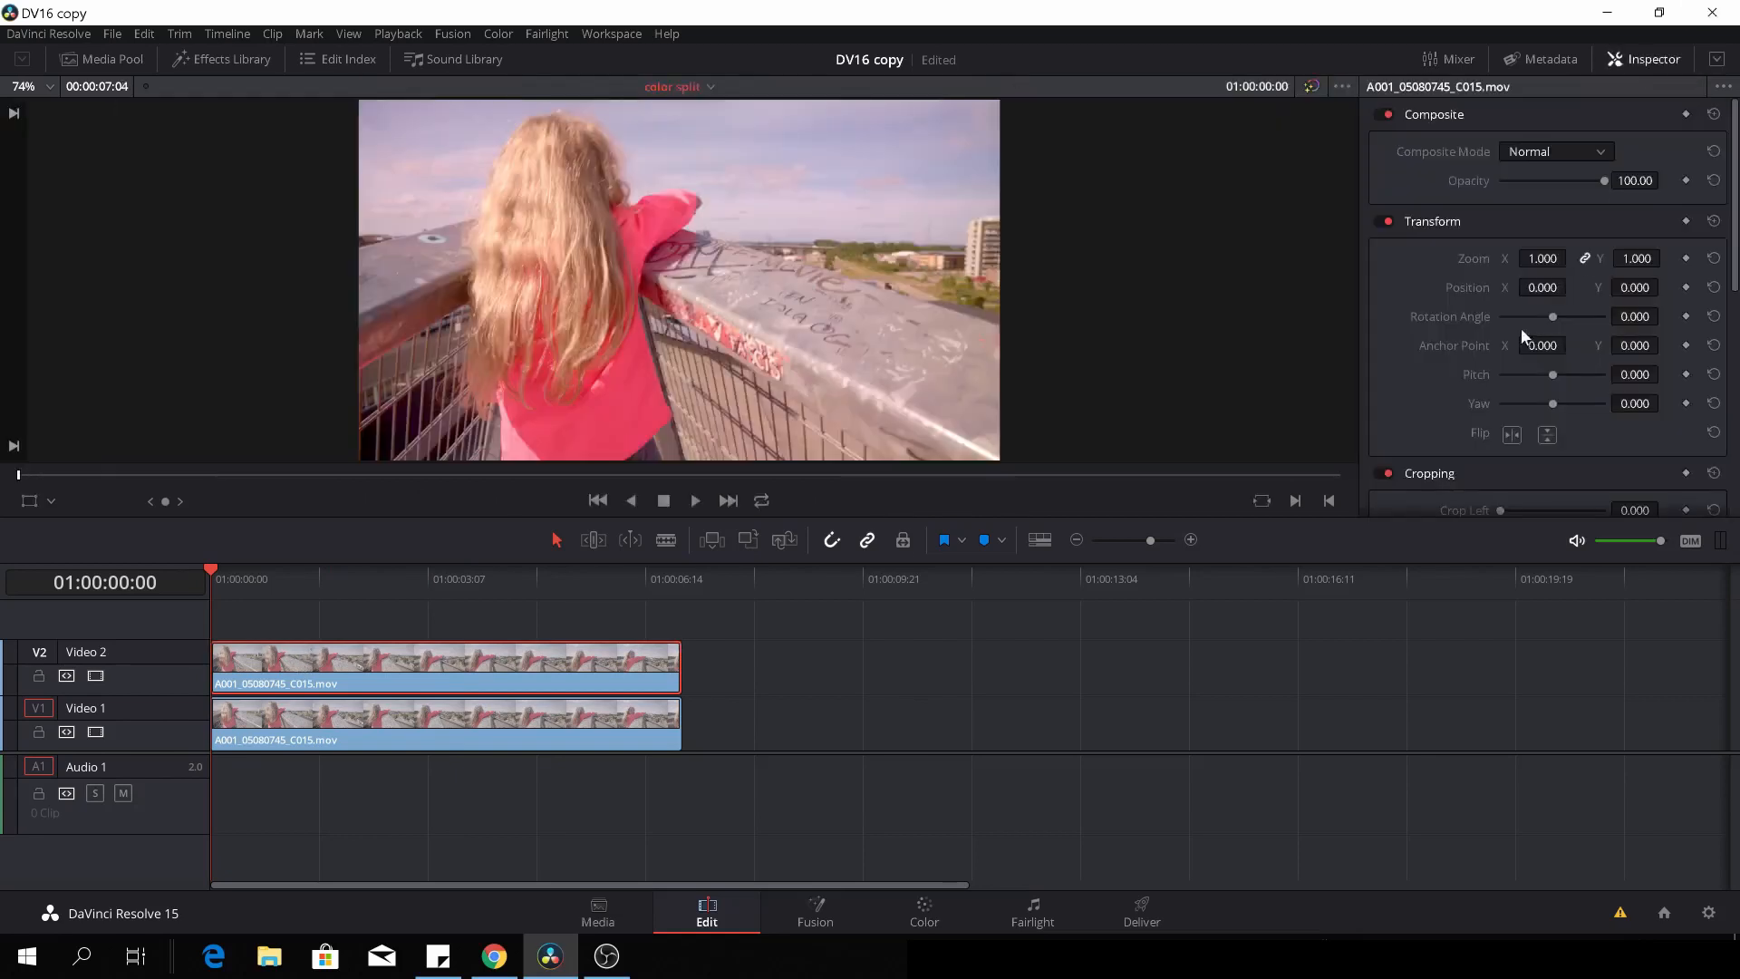
{"action": "scroll", "scroll_direction": "down", "scroll_amount": 3}
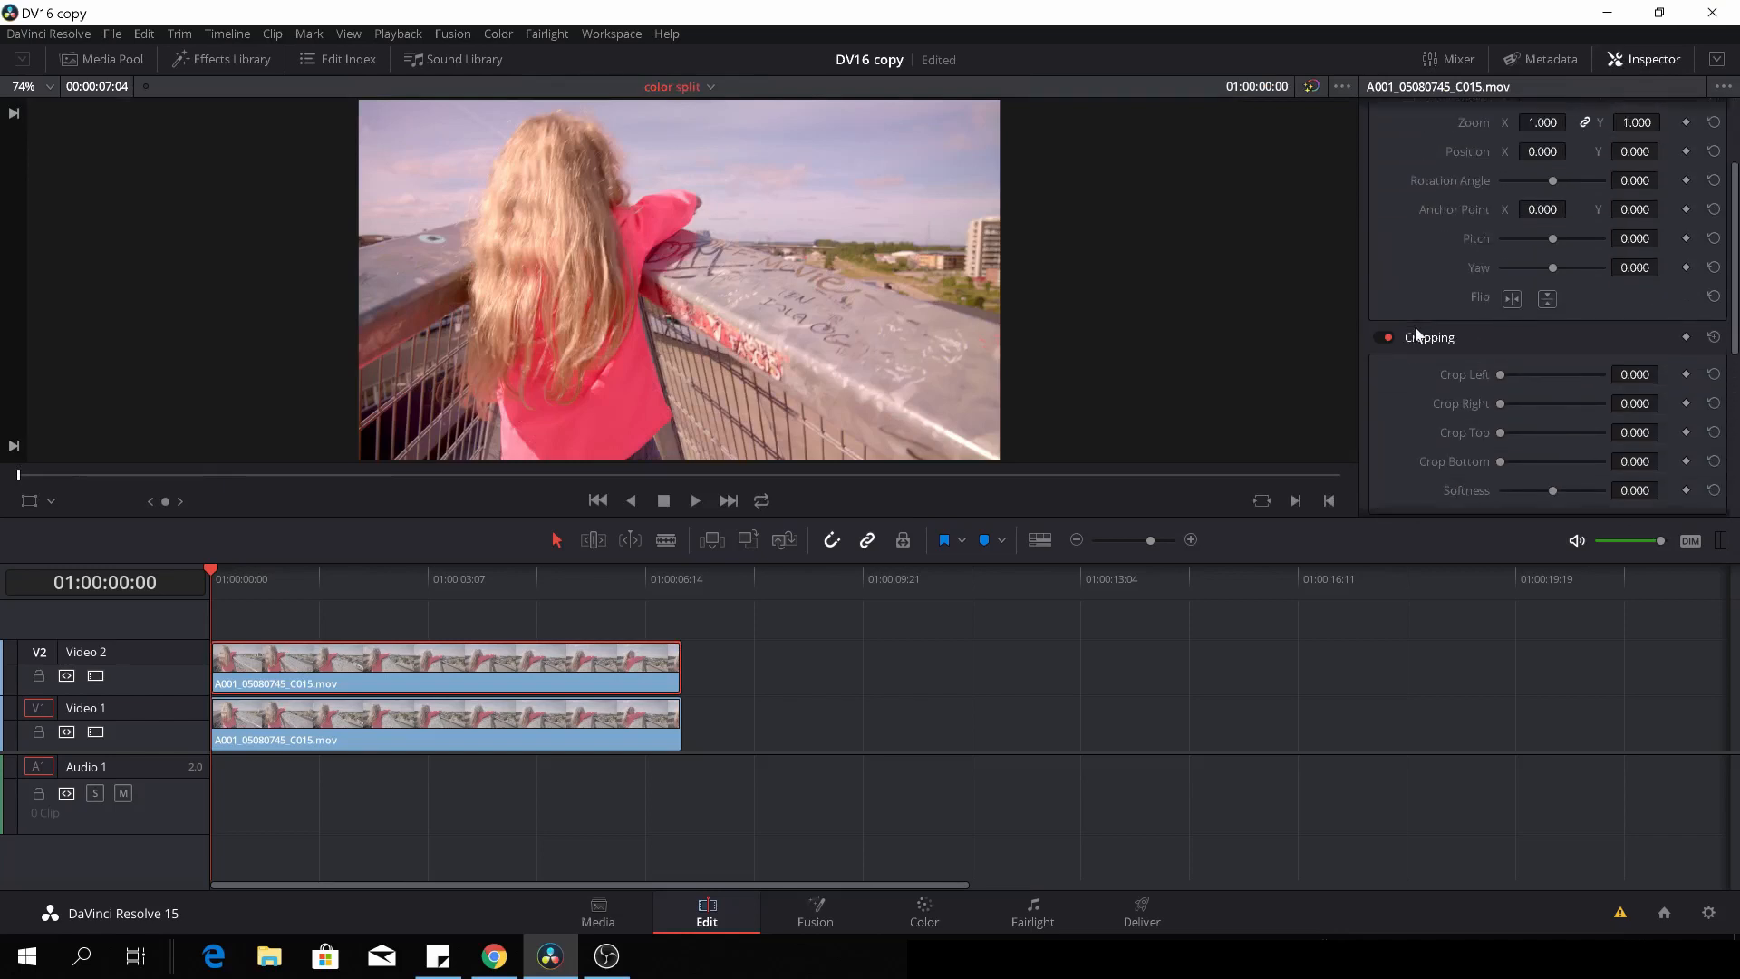
{"action": "left_click_drag", "start_coordinate": [1498, 374], "coordinate": [1521, 346]}
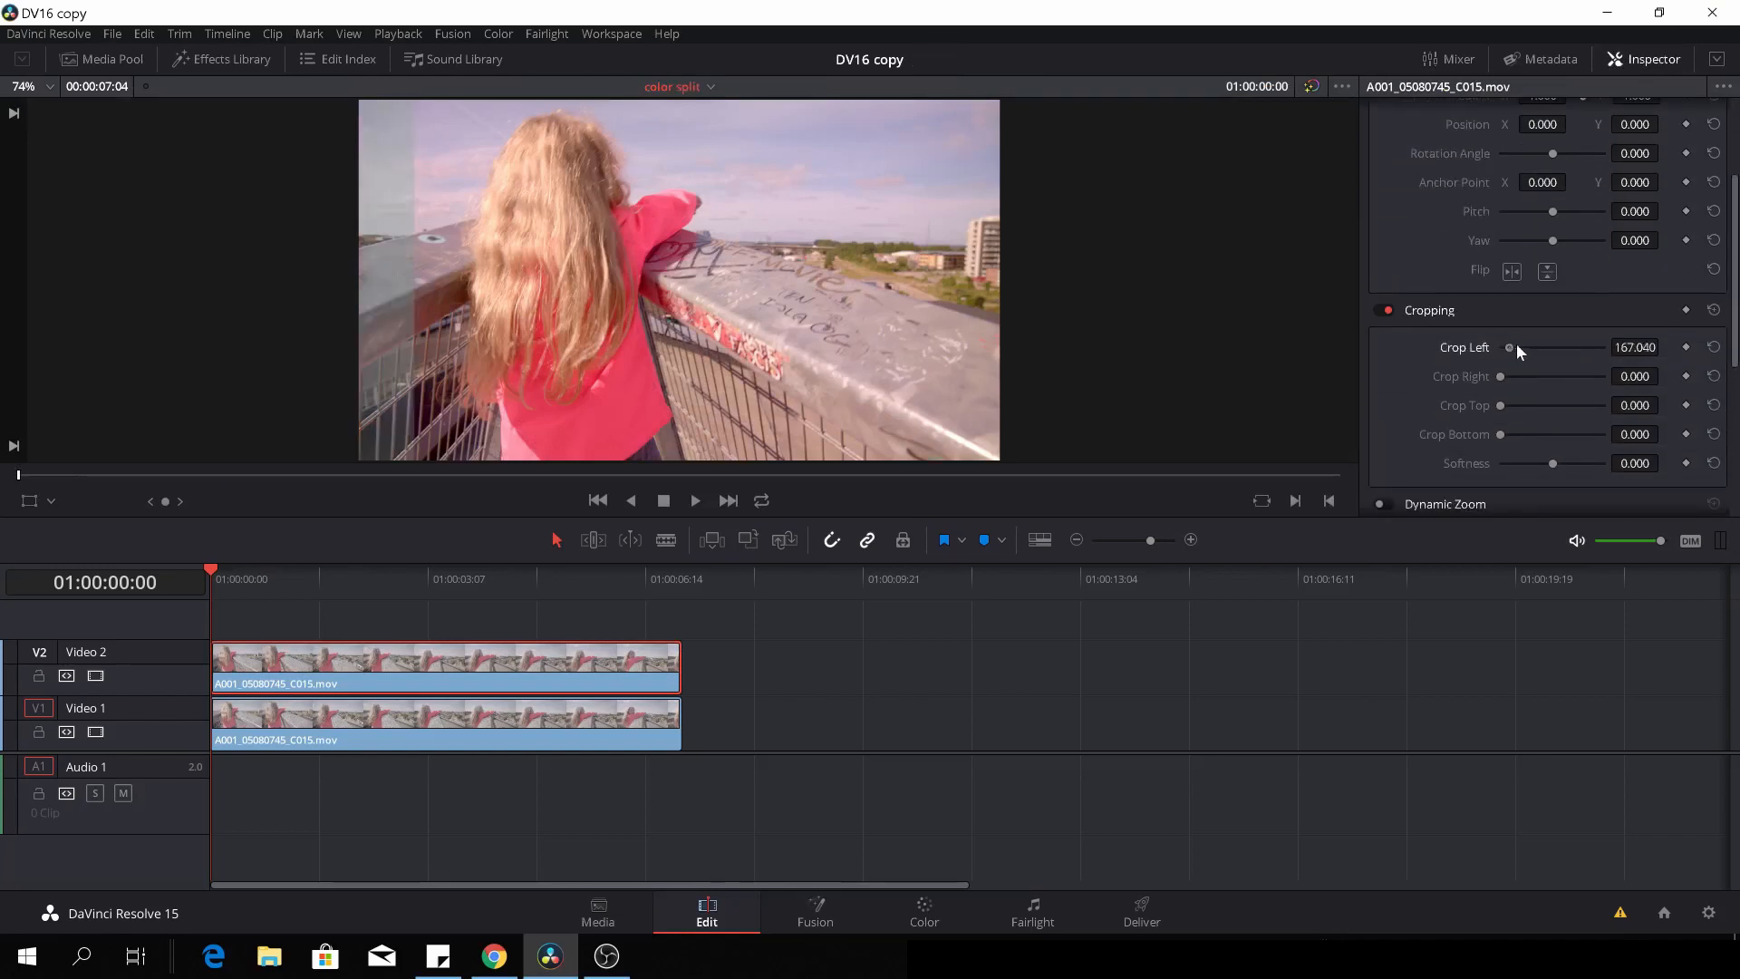
{"action": "left_click", "coordinate": [1712, 346]}
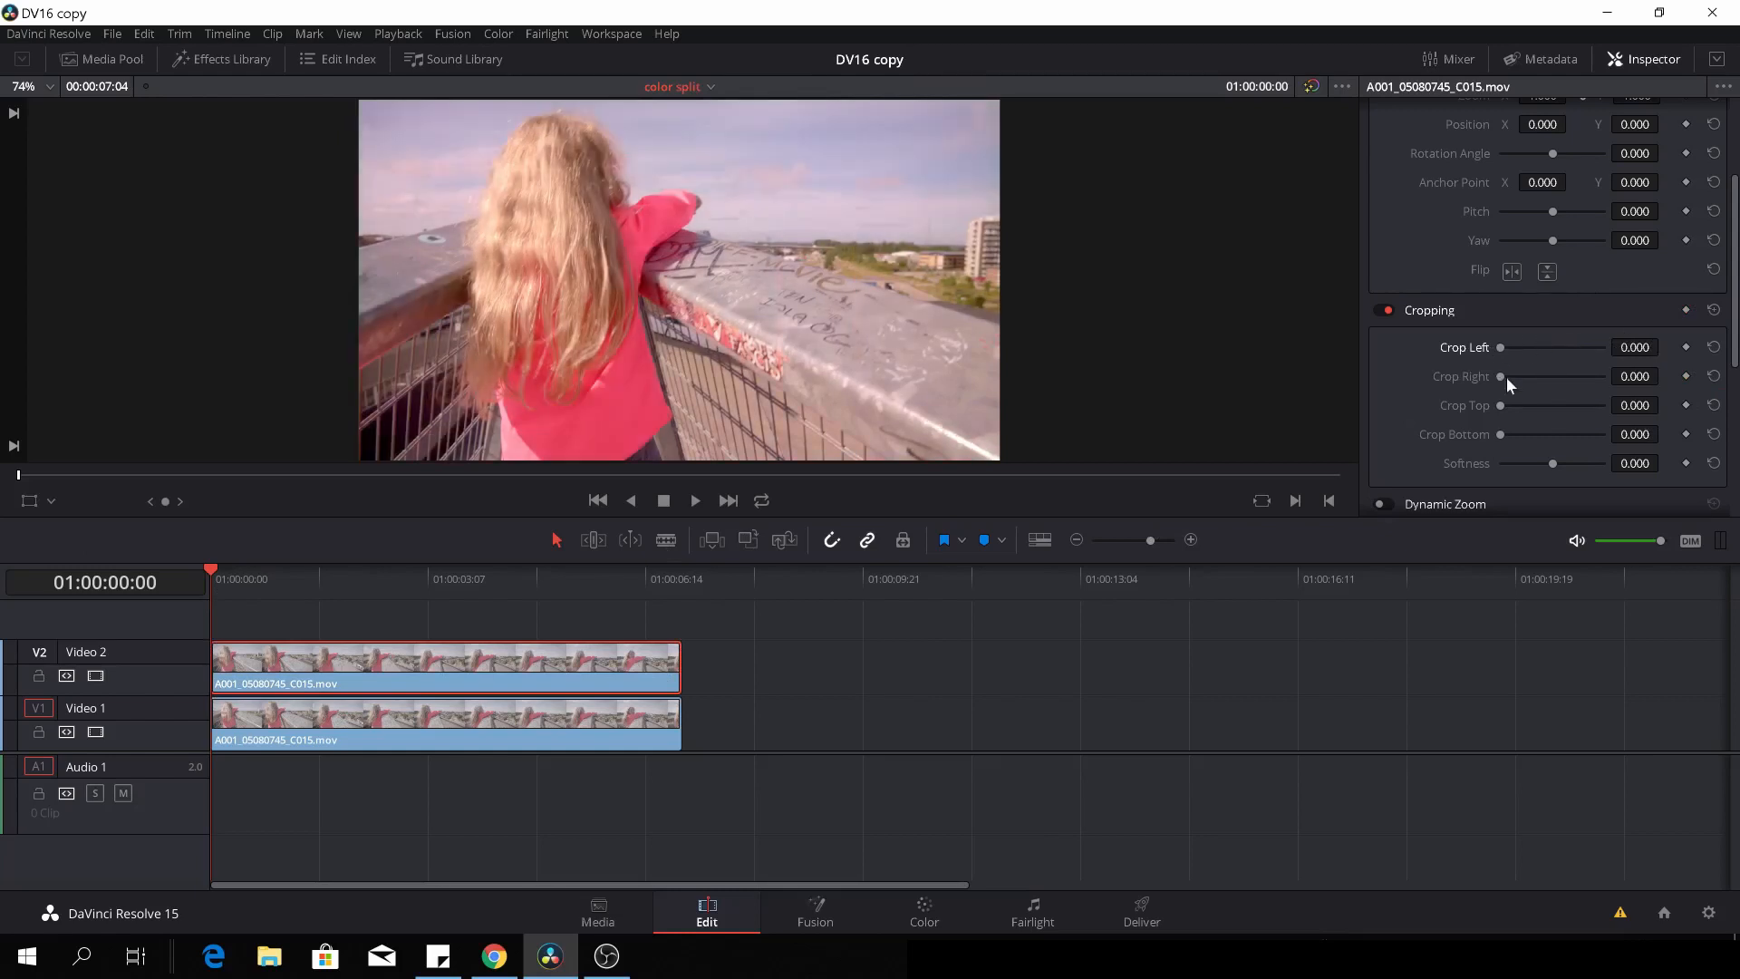
{"action": "left_click_drag", "start_coordinate": [1504, 376], "coordinate": [1572, 376]}
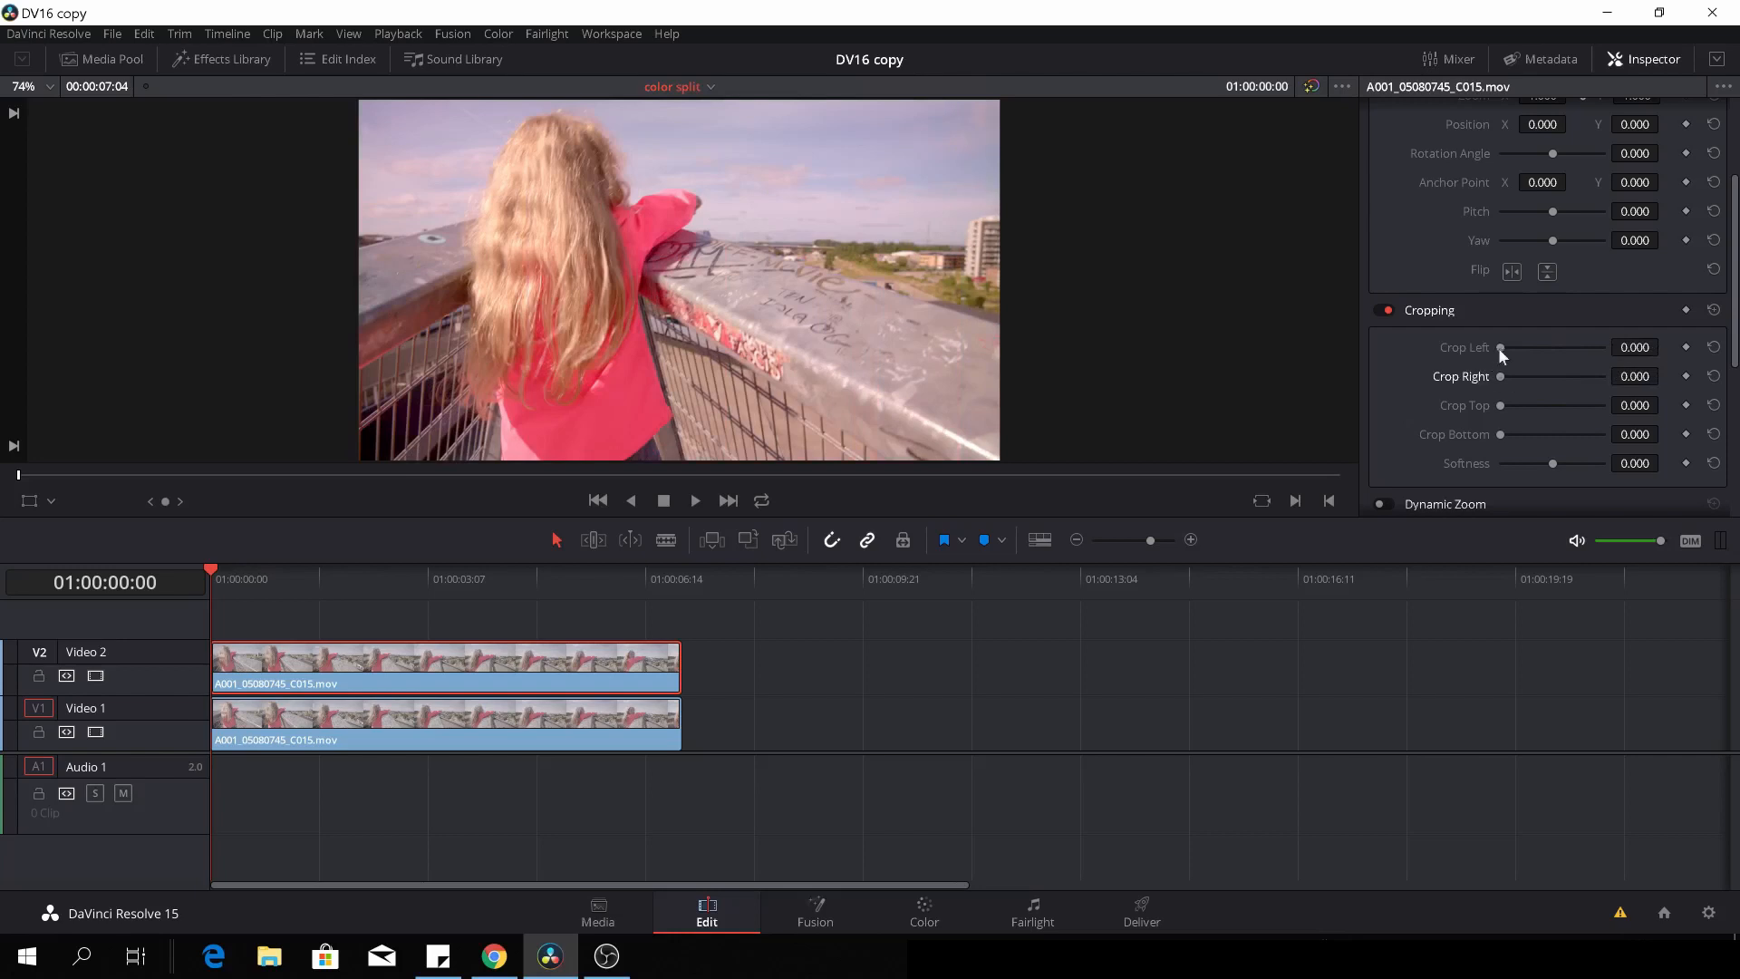
{"action": "mouse_move", "coordinate": [1504, 385]}
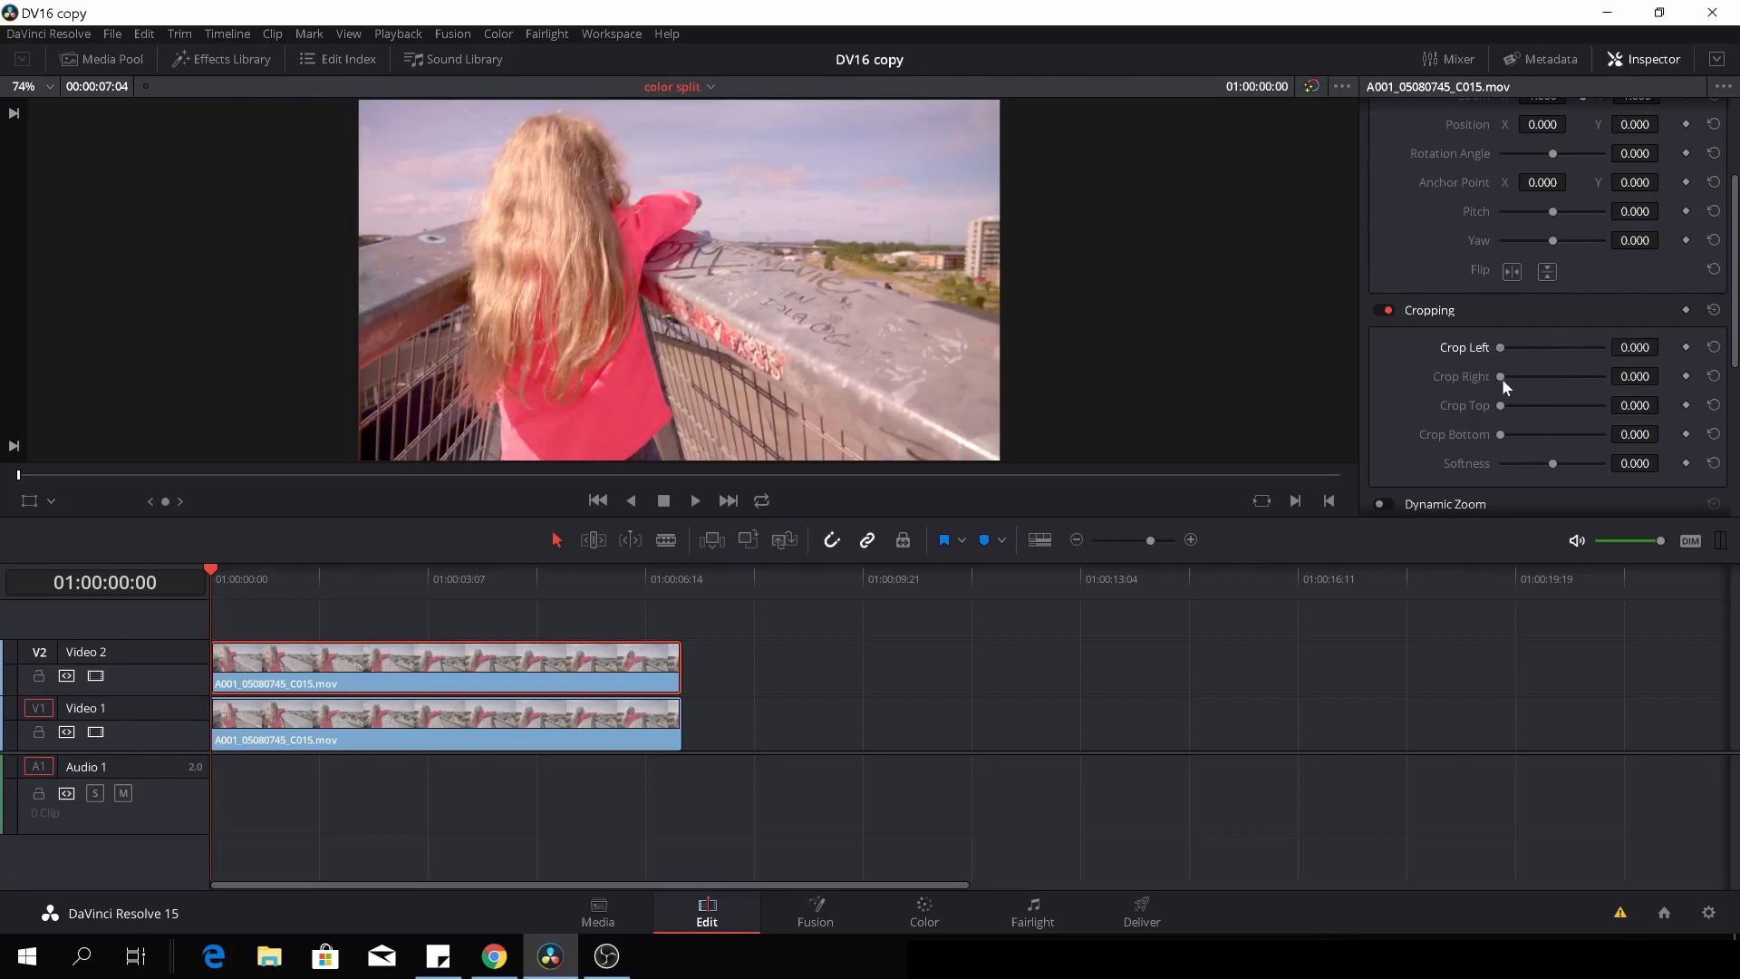
- Raise Crop Right until the graded clip is fully cropped and keyframe it
{"action": "left_click_drag", "start_coordinate": [1501, 376], "coordinate": [1531, 376]}
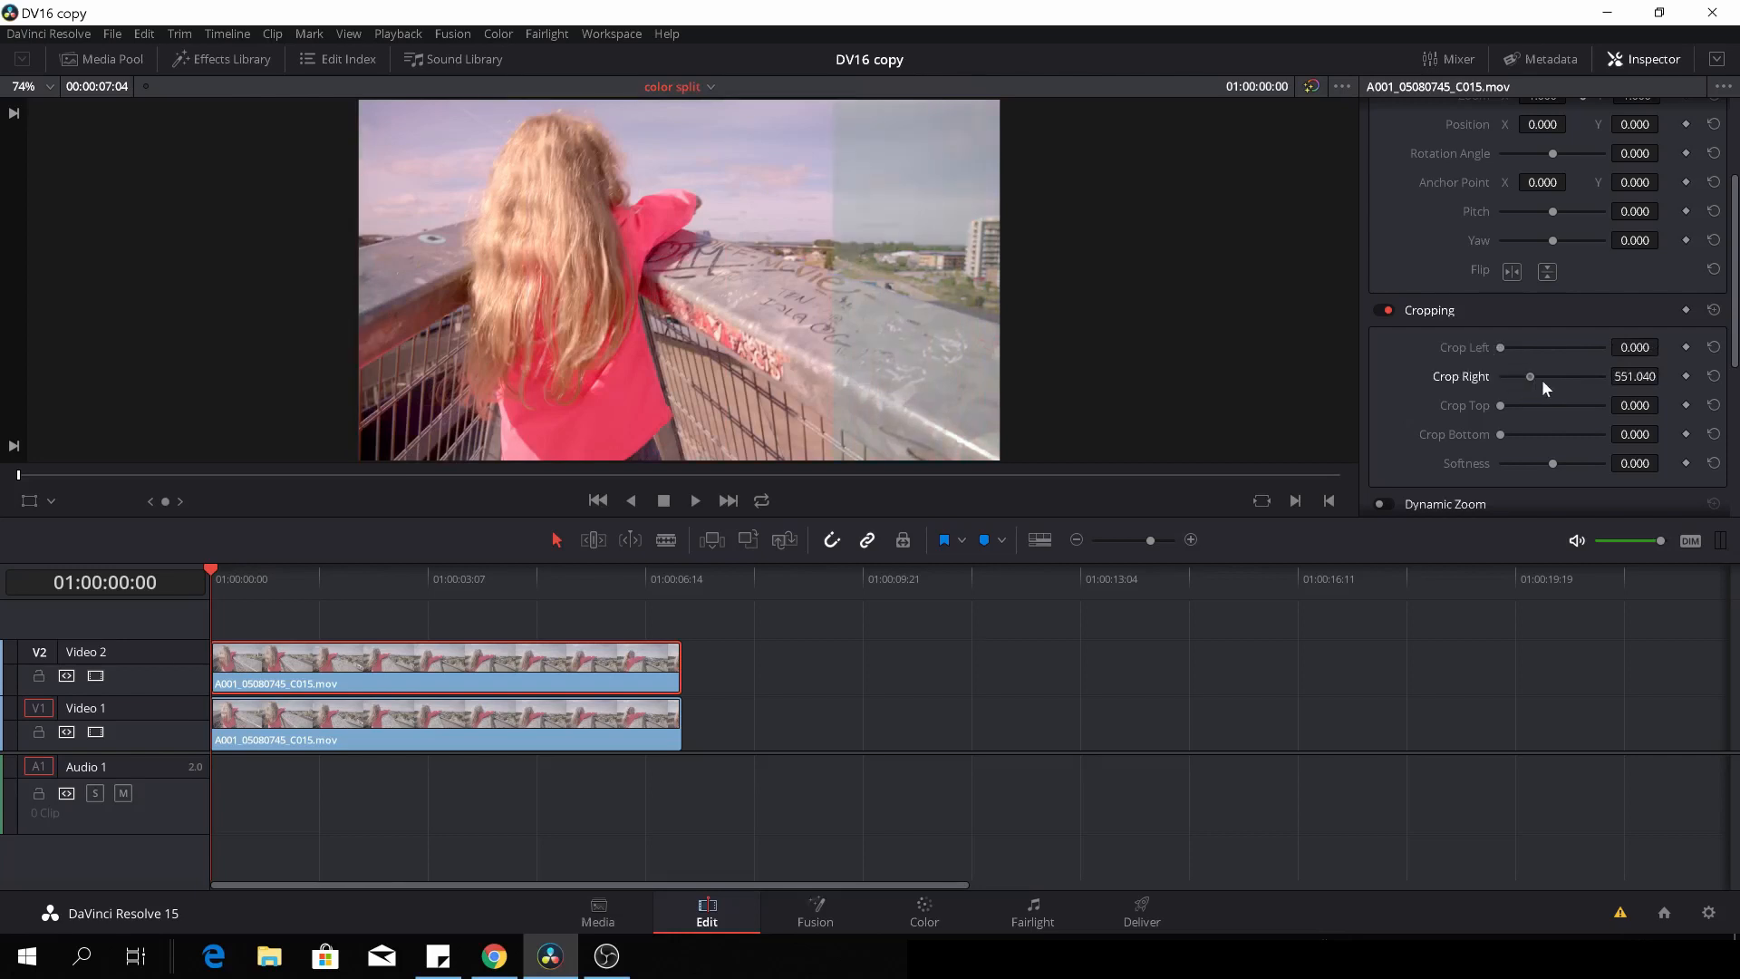
{"action": "left_click_drag", "start_coordinate": [1529, 376], "coordinate": [1603, 376]}
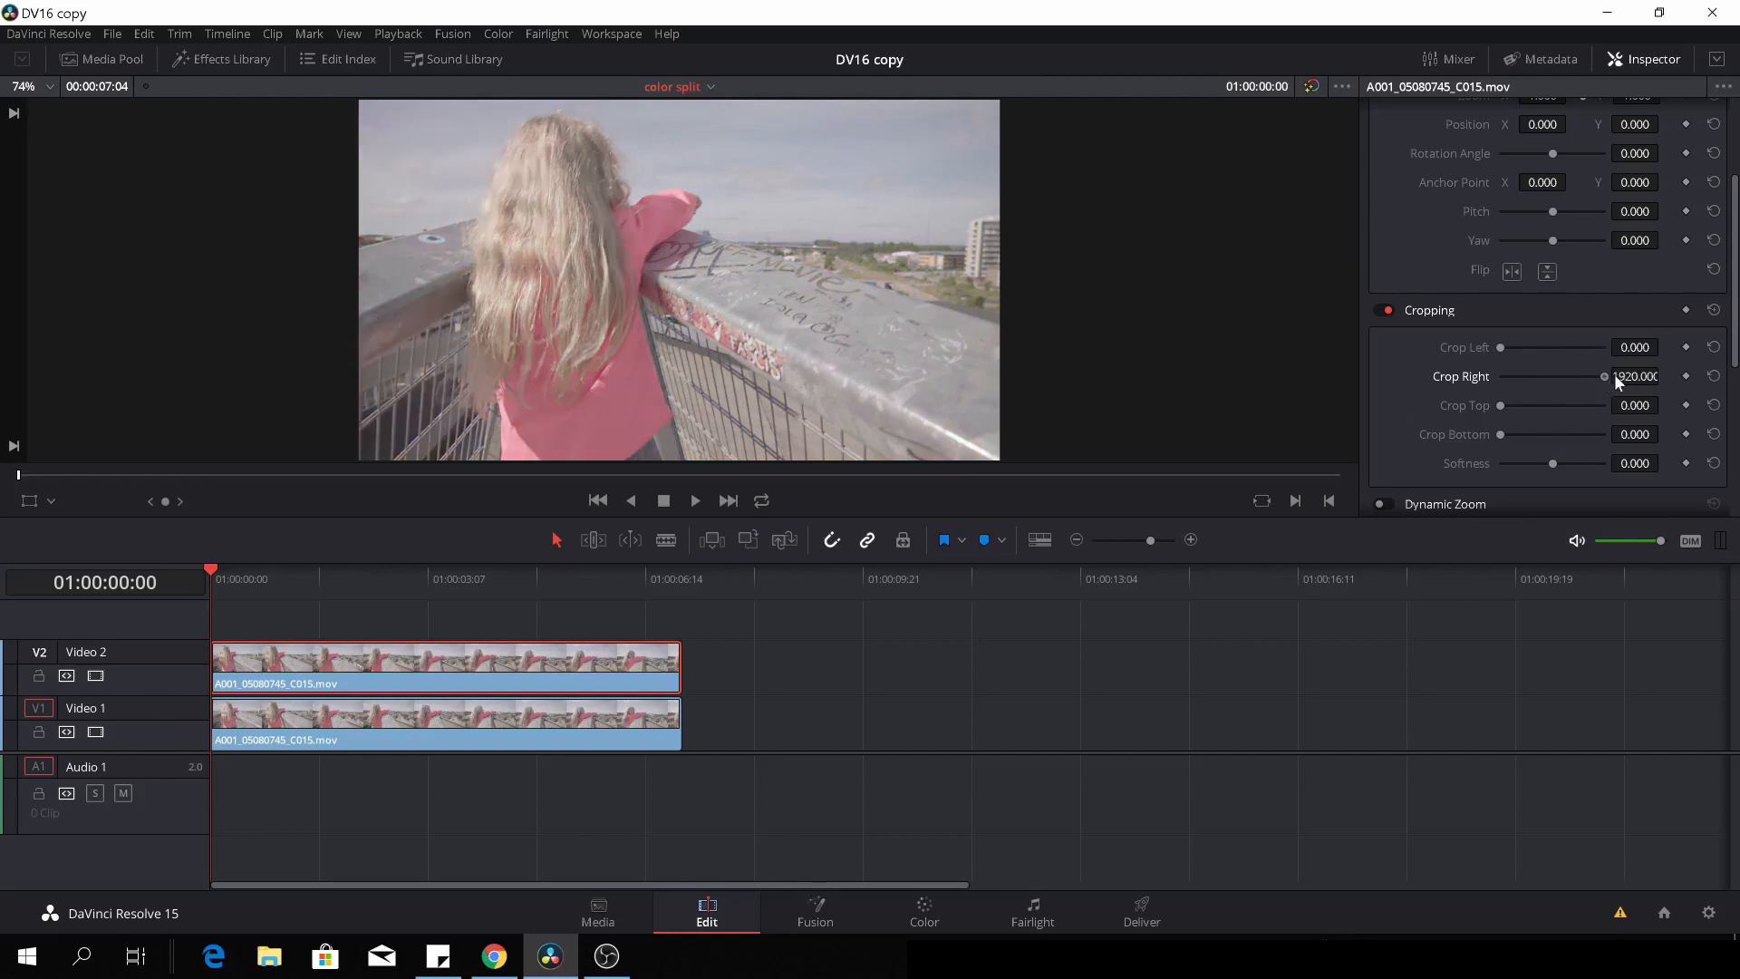
{"action": "left_click", "coordinate": [1687, 376]}
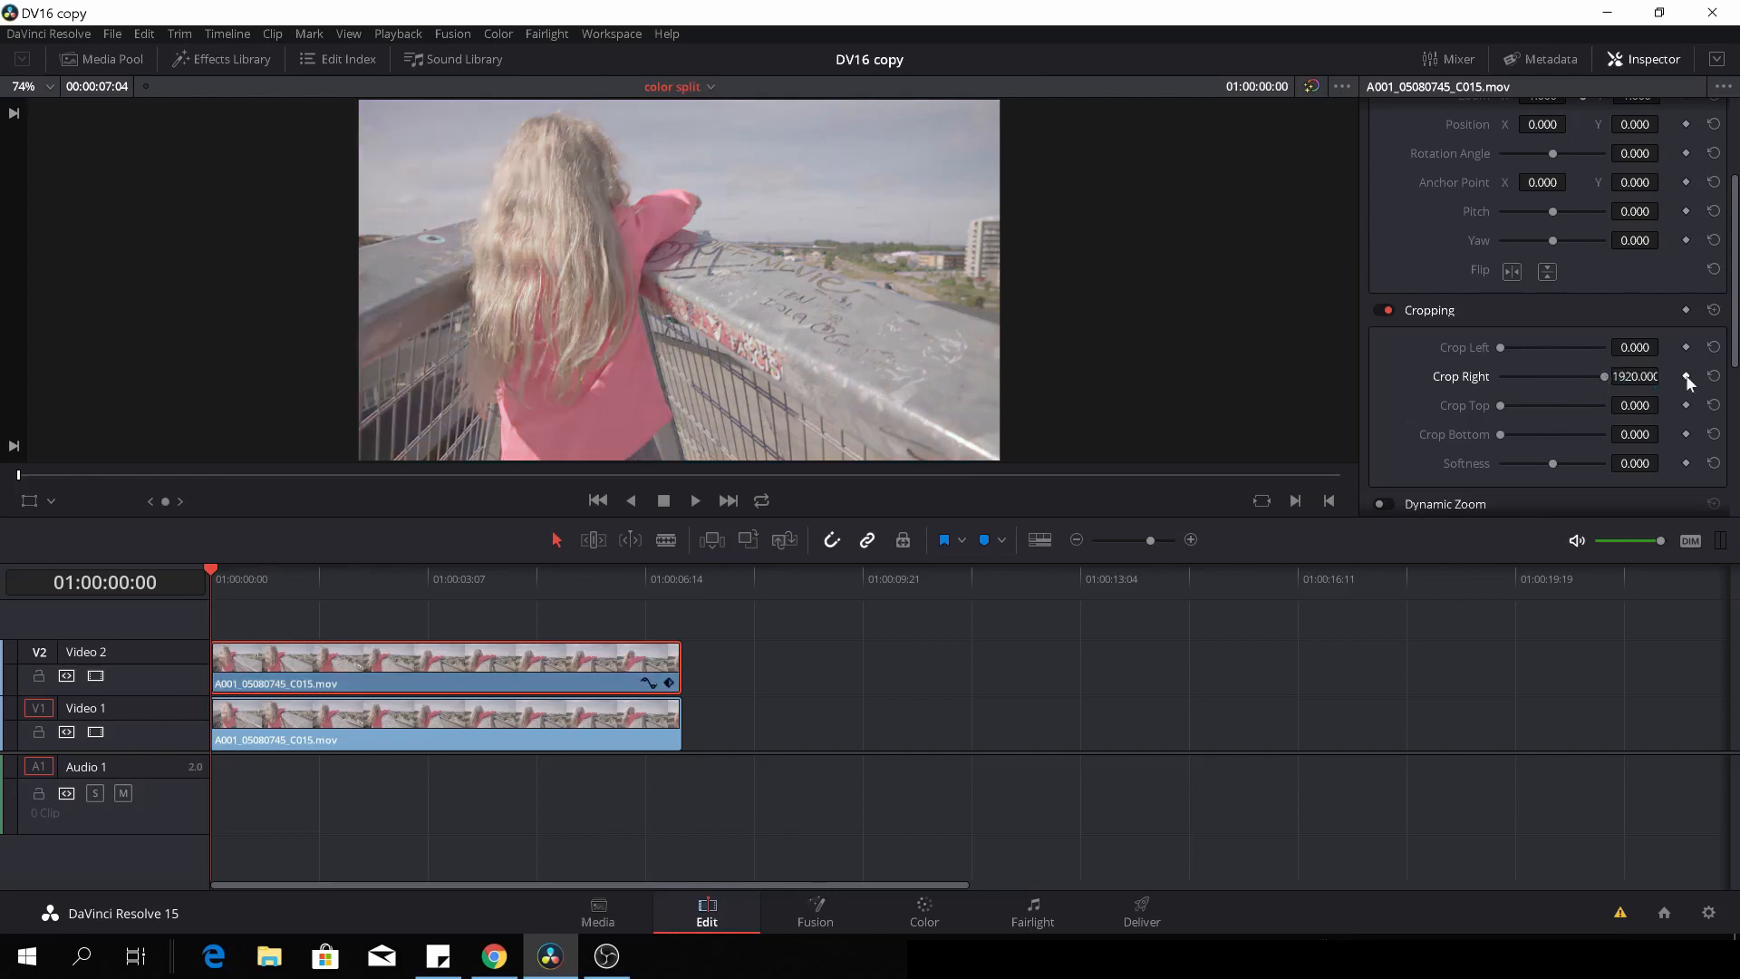
- About 1.5 seconds in, bring Crop Right back to zero to reveal the graded frame
{"action": "left_click", "coordinate": [228, 577]}
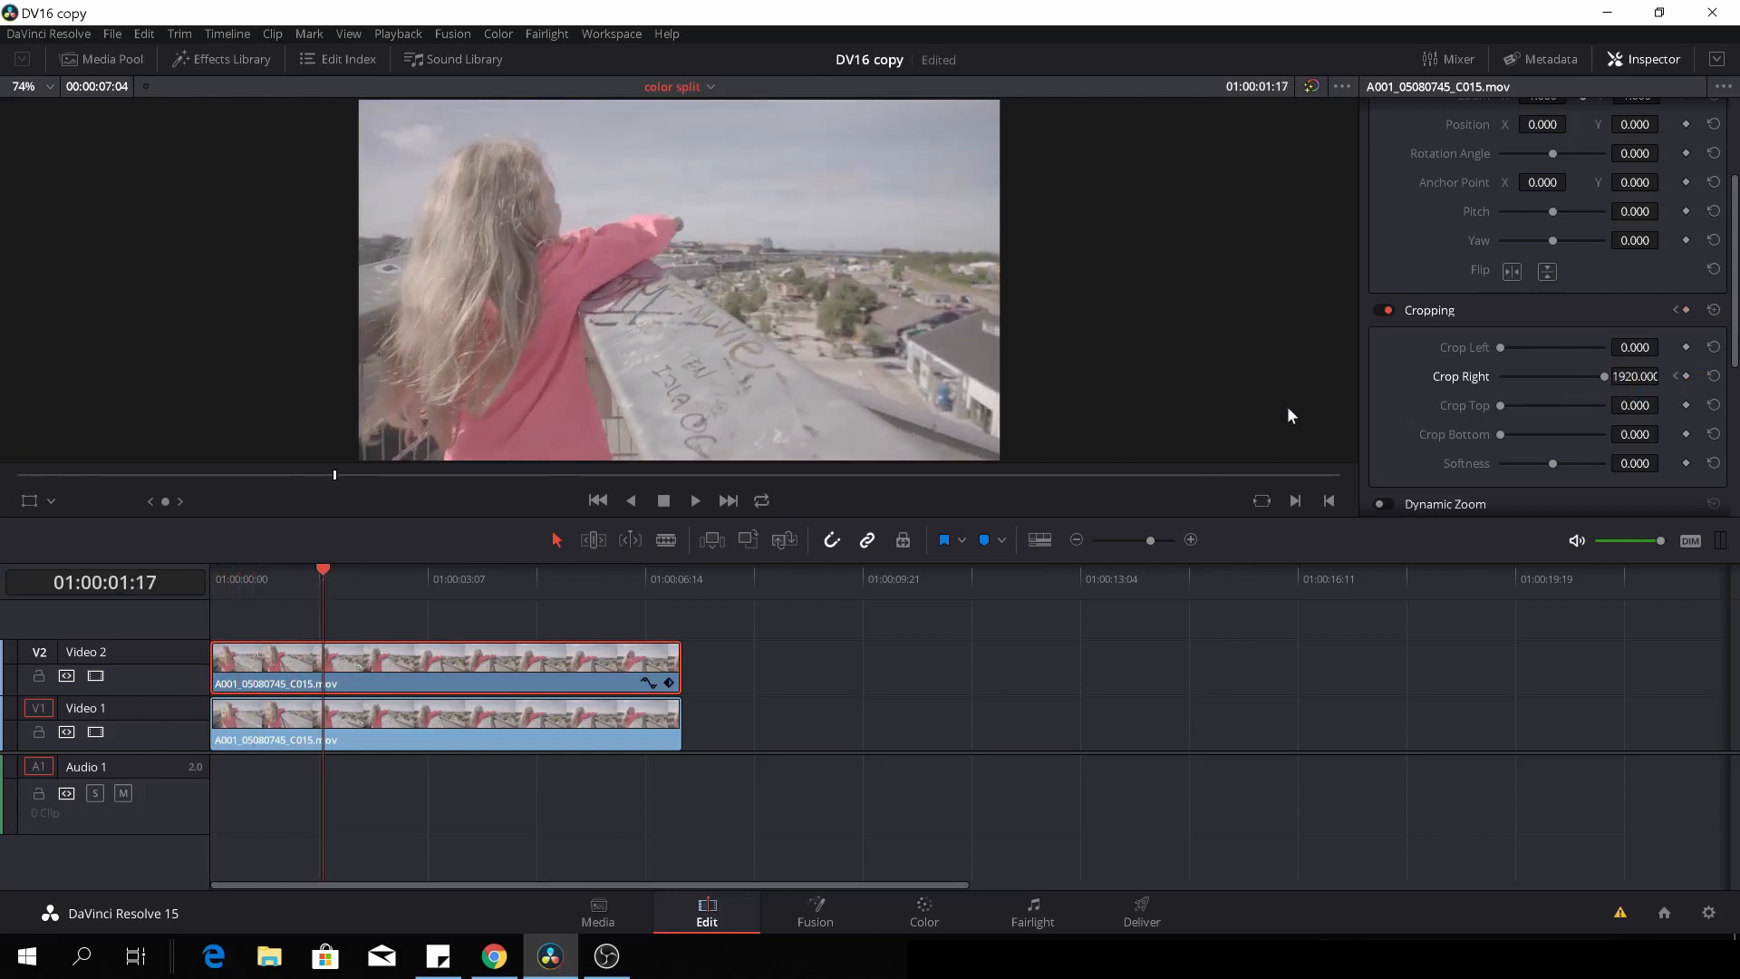
{"action": "left_click_drag", "start_coordinate": [1598, 376], "coordinate": [1592, 376]}
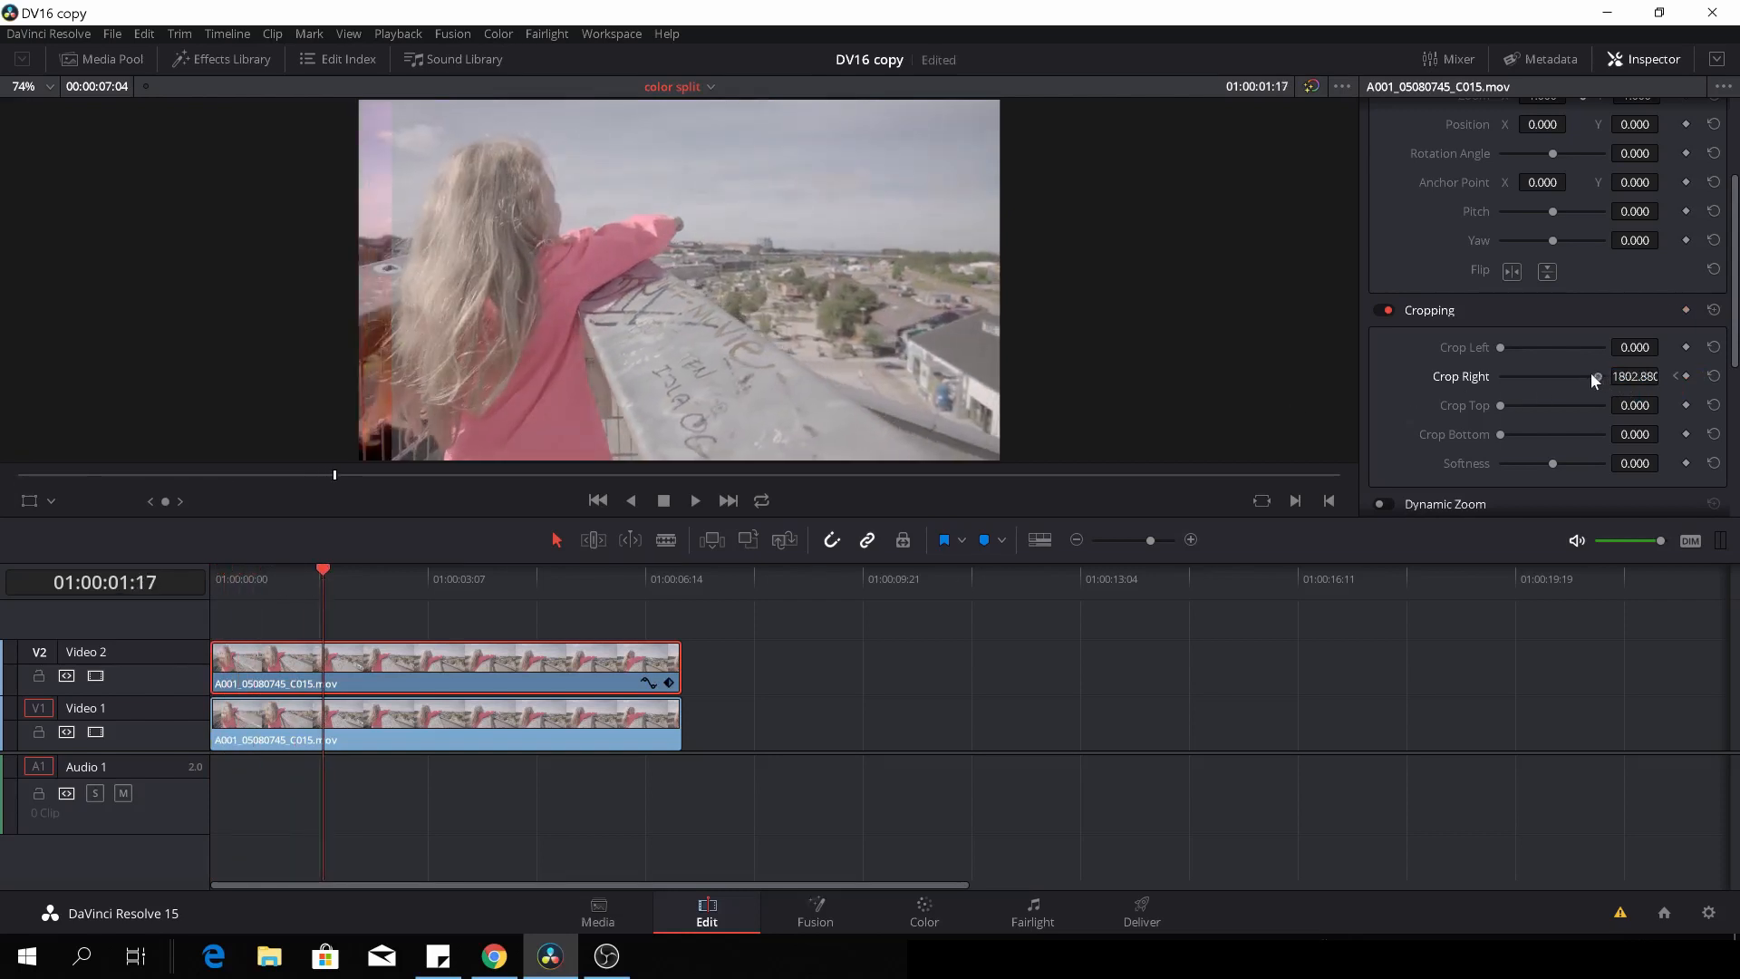
{"action": "left_click_drag", "start_coordinate": [1594, 376], "coordinate": [1511, 376]}
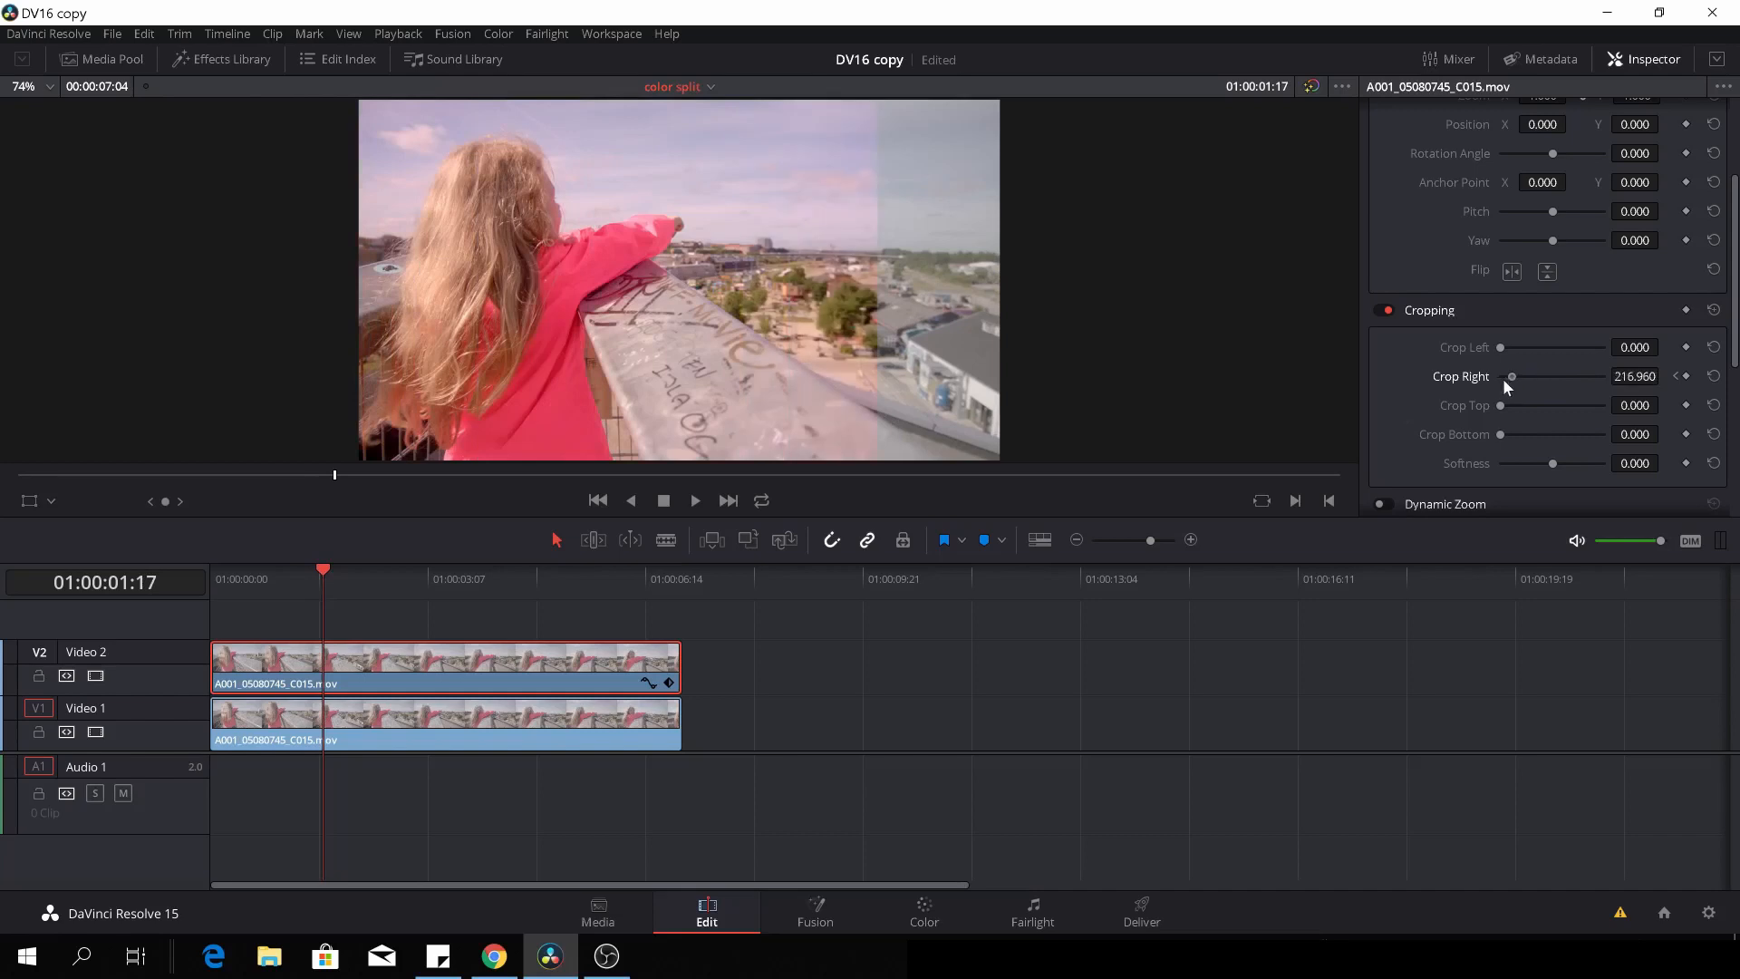
{"action": "left_click", "coordinate": [1714, 375]}
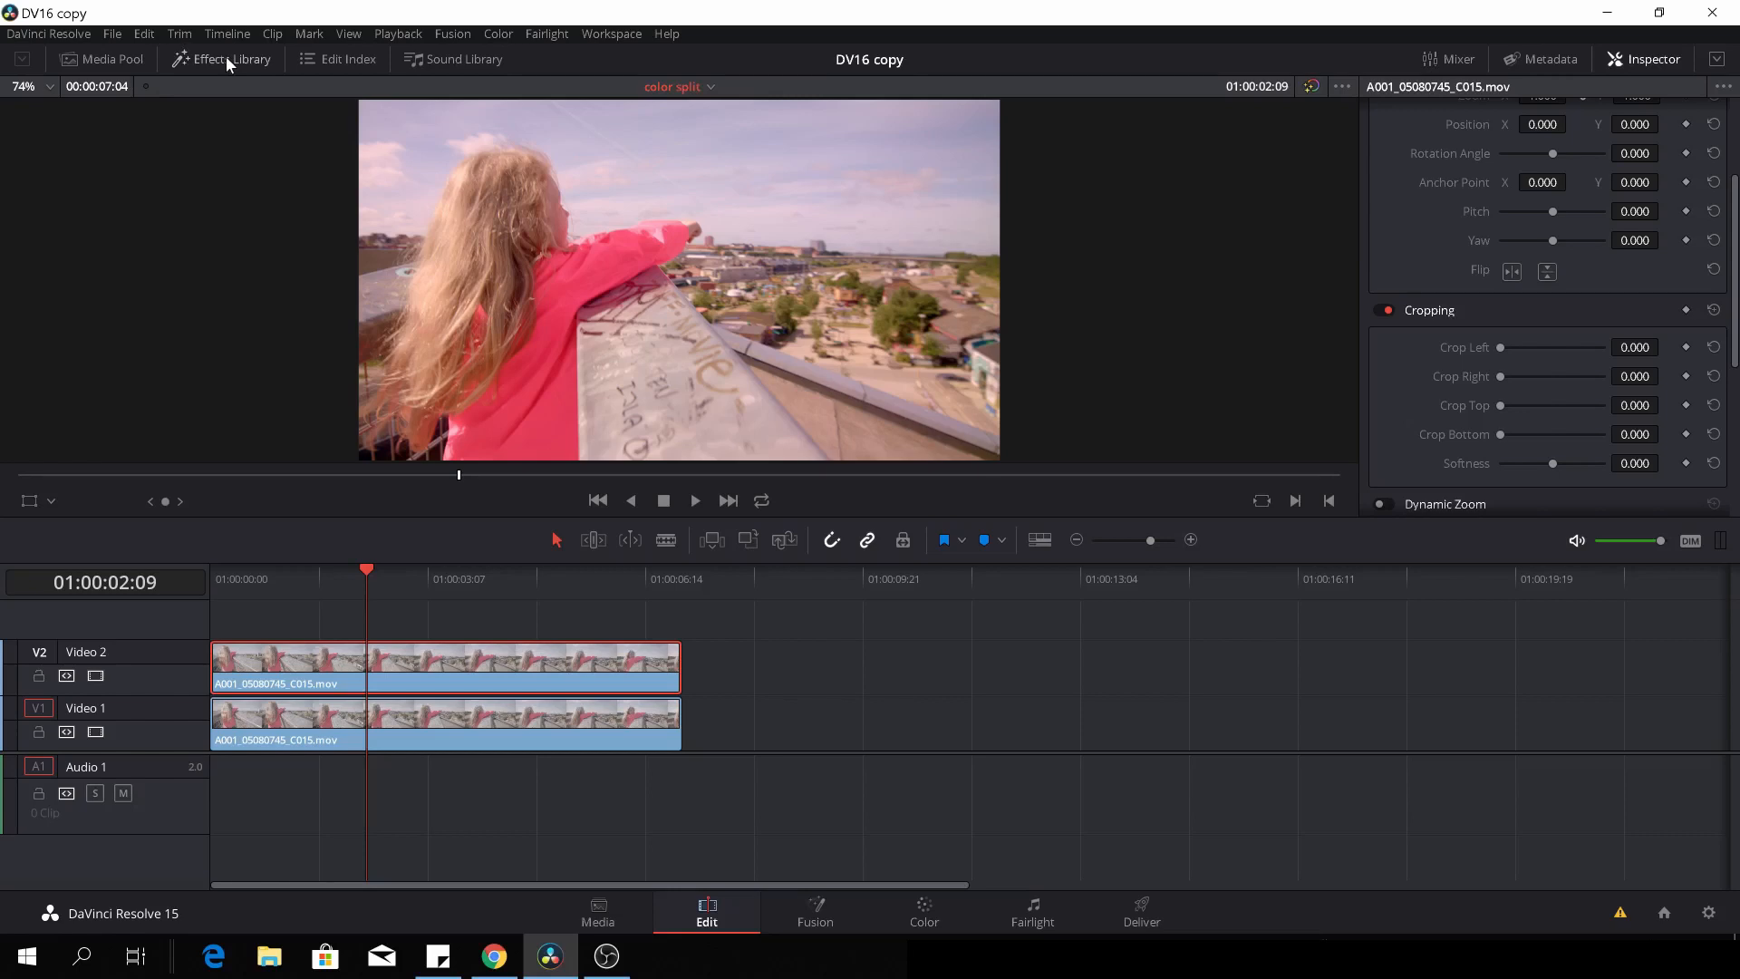
- Show the Generators list in the Effects Library toolbox
{"action": "left_click", "coordinate": [220, 59]}
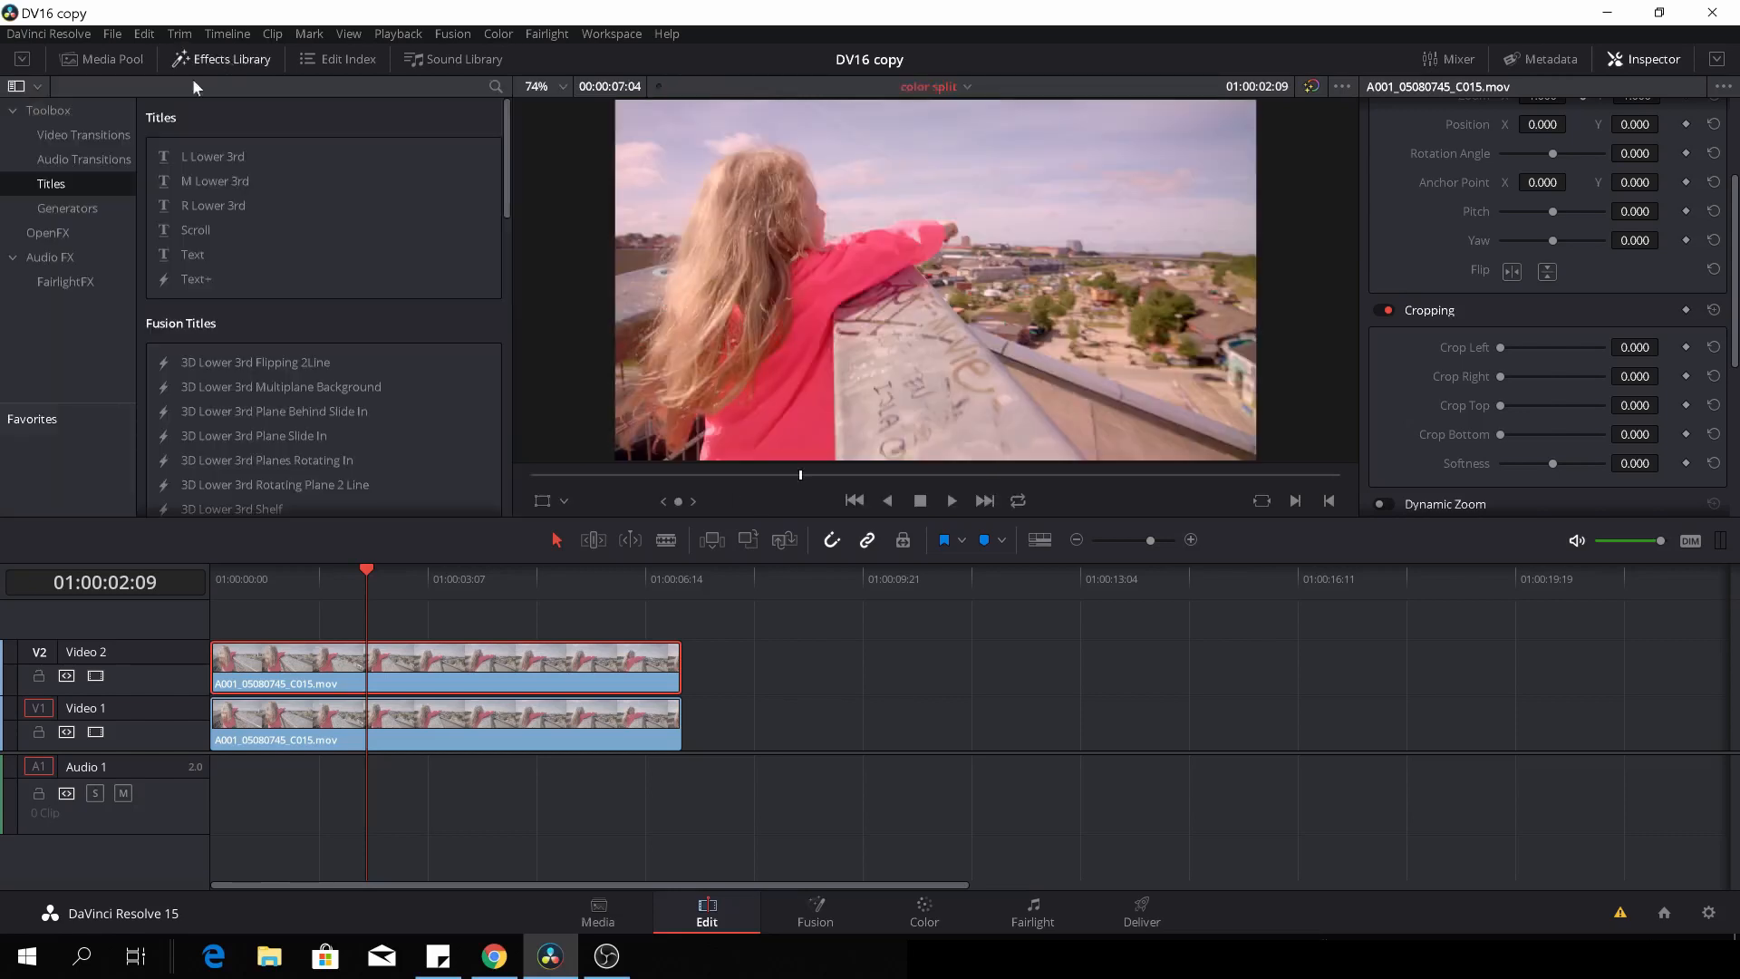
{"action": "left_click", "coordinate": [66, 208]}
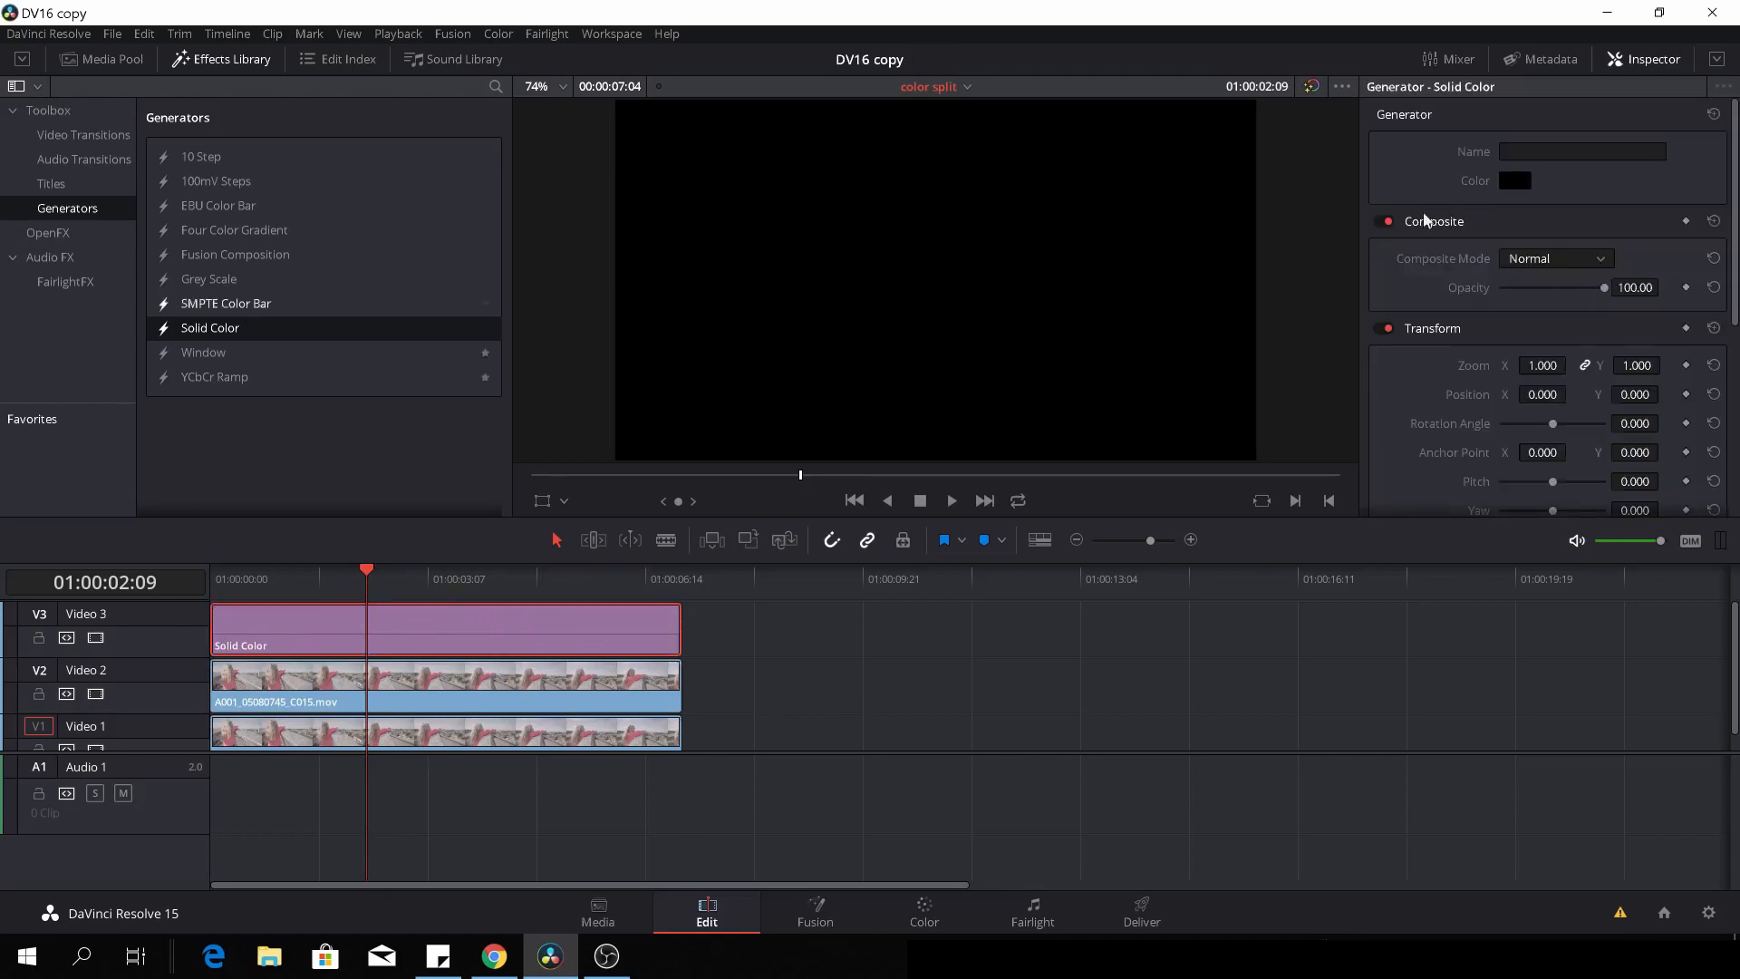
- Increase the Solid Color's Crop Left and Crop Right until only a thin line remains
{"action": "scroll", "scroll_direction": "down", "scroll_amount": 3}
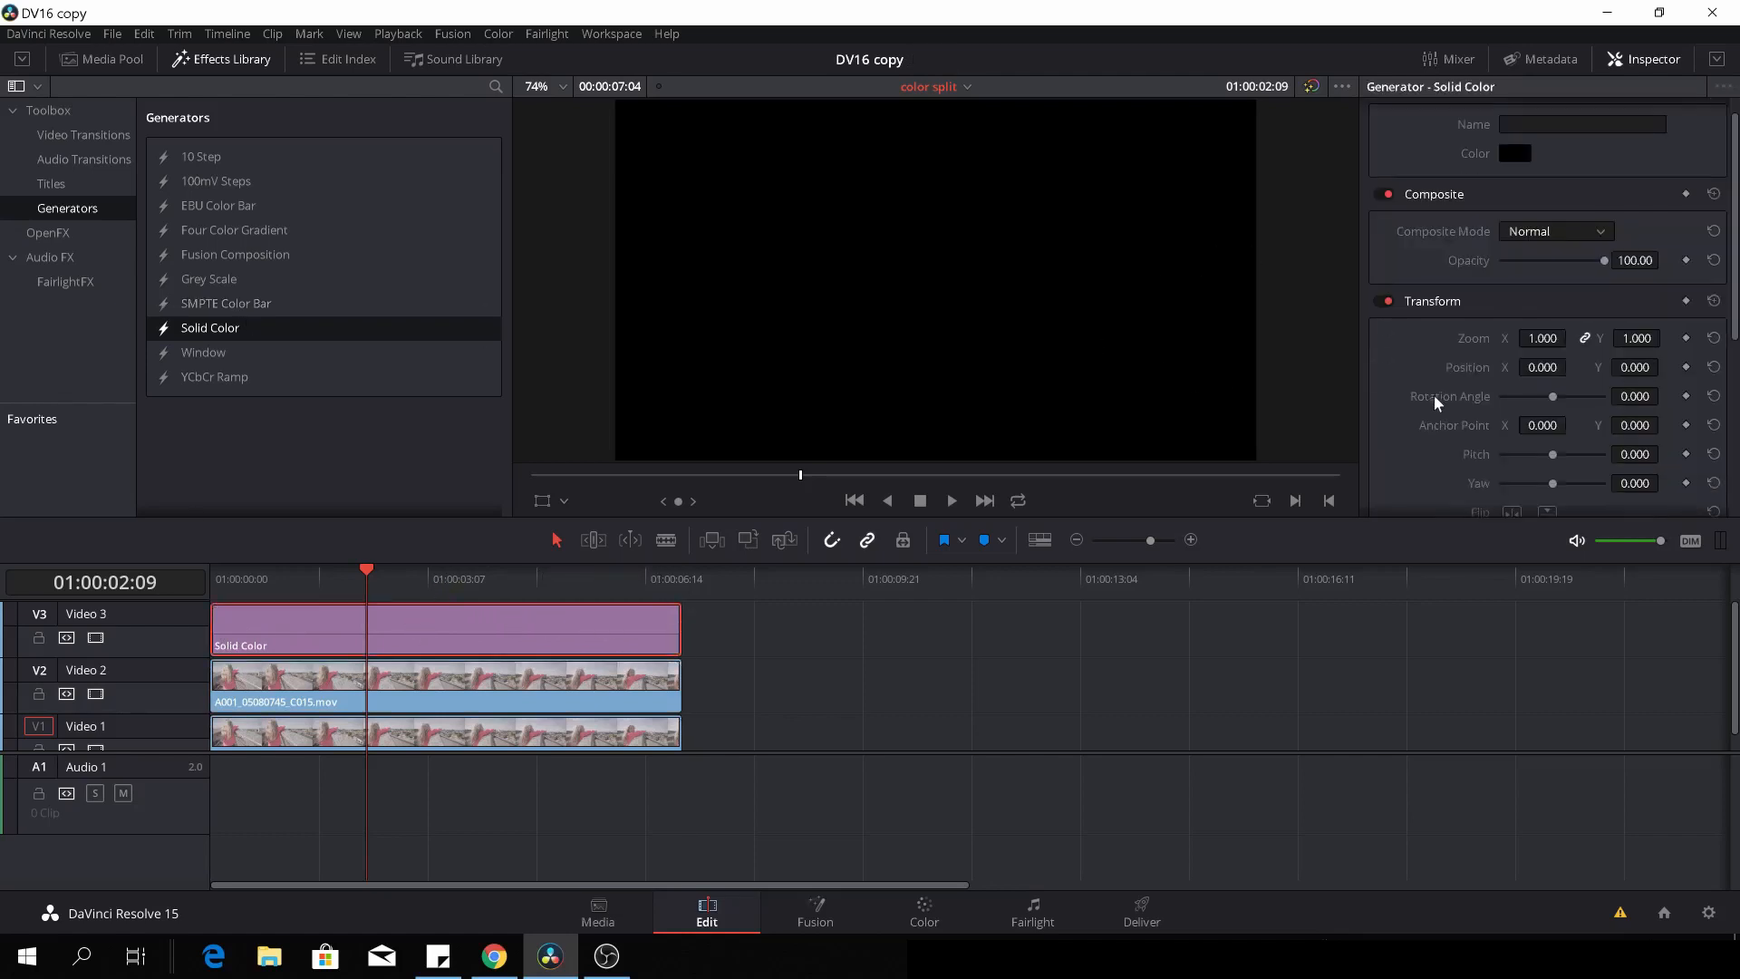
{"action": "scroll", "scroll_direction": "down", "scroll_amount": 3}
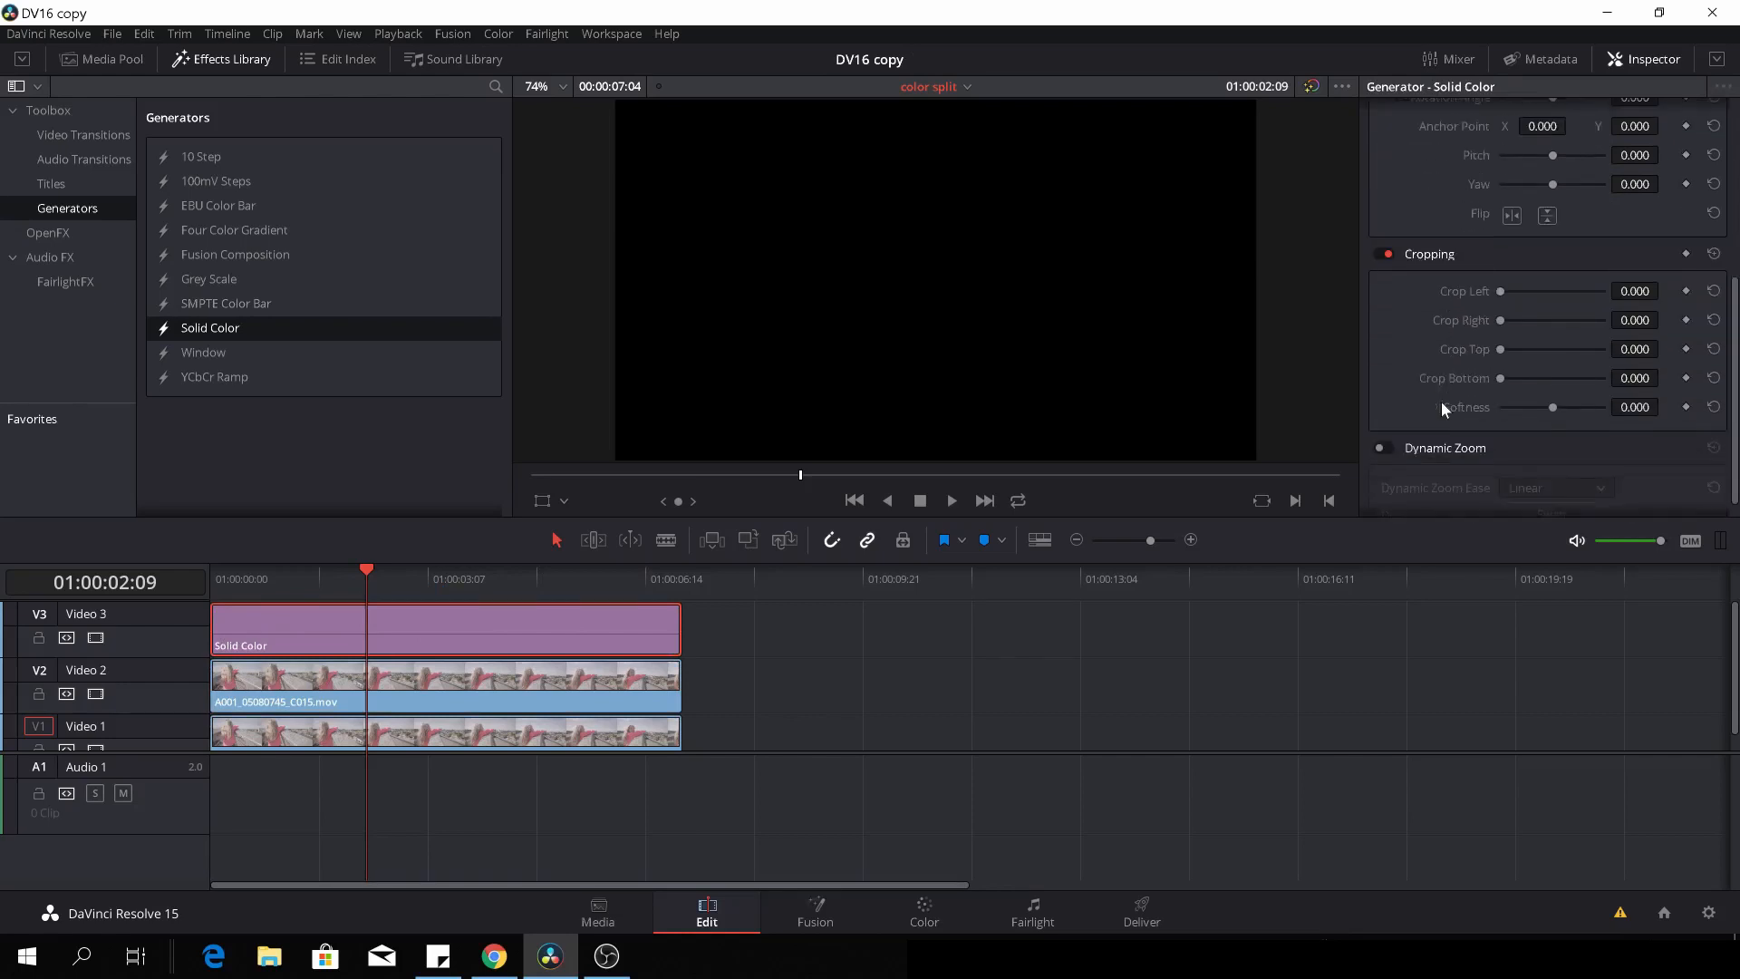
{"action": "left_click_drag", "start_coordinate": [1504, 291], "coordinate": [1518, 291]}
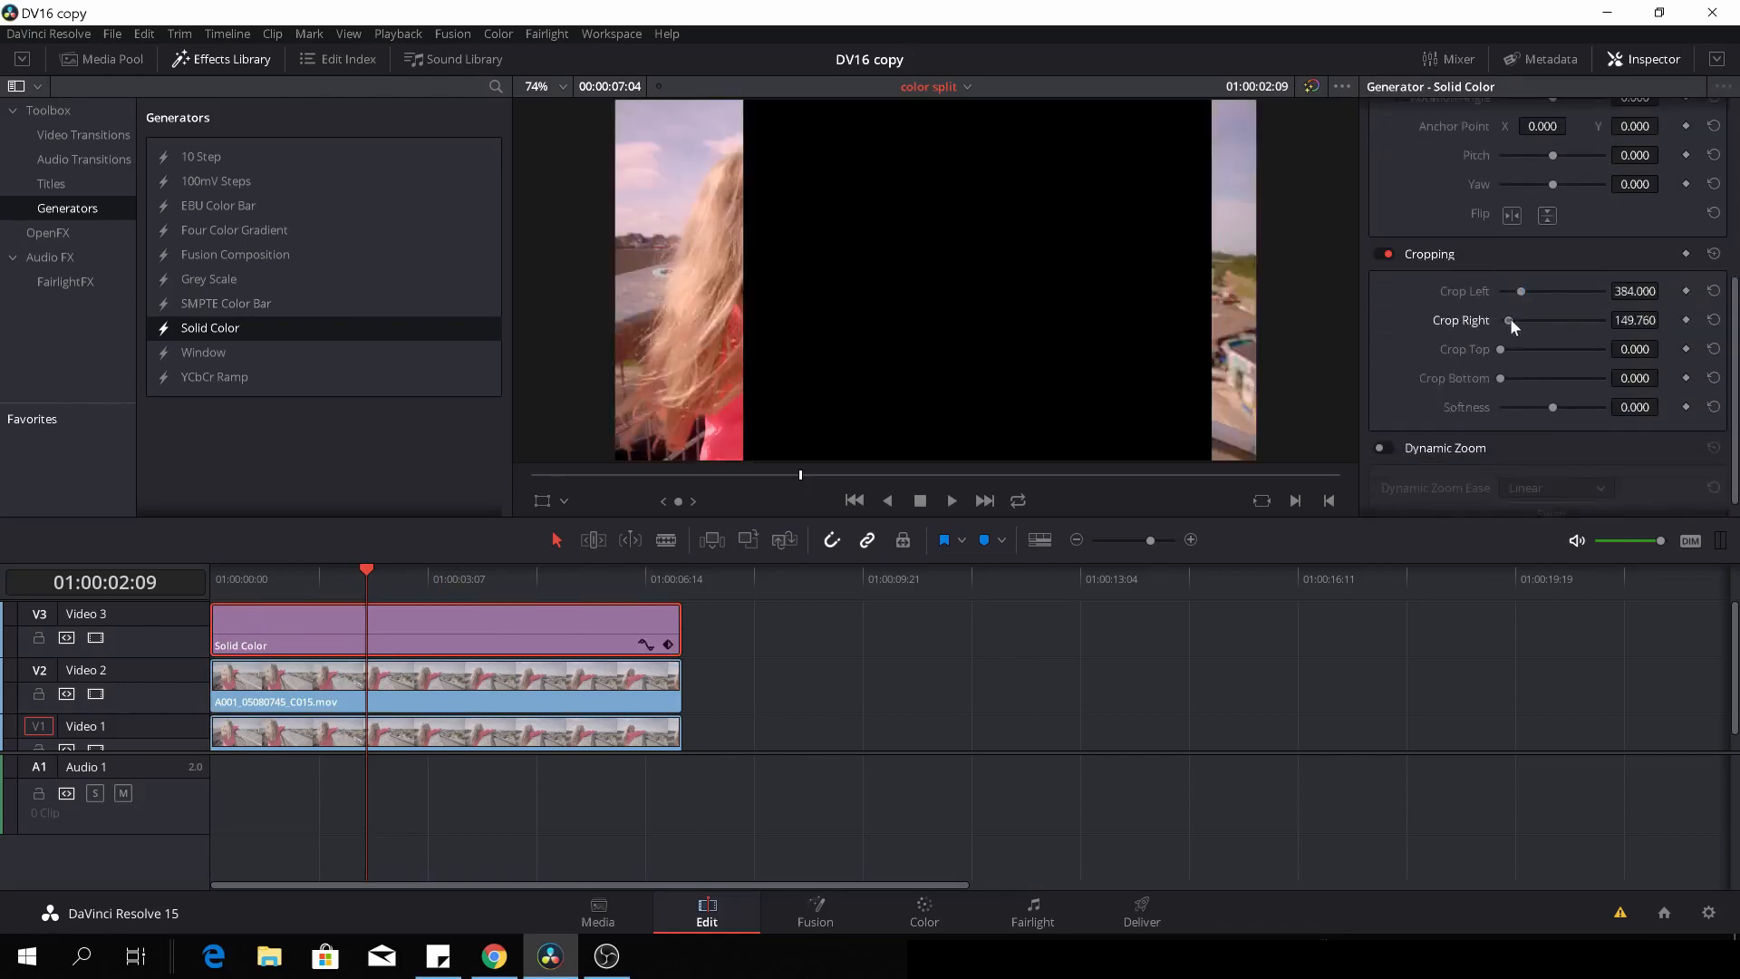
{"action": "left_click_drag", "start_coordinate": [1511, 321], "coordinate": [1573, 320]}
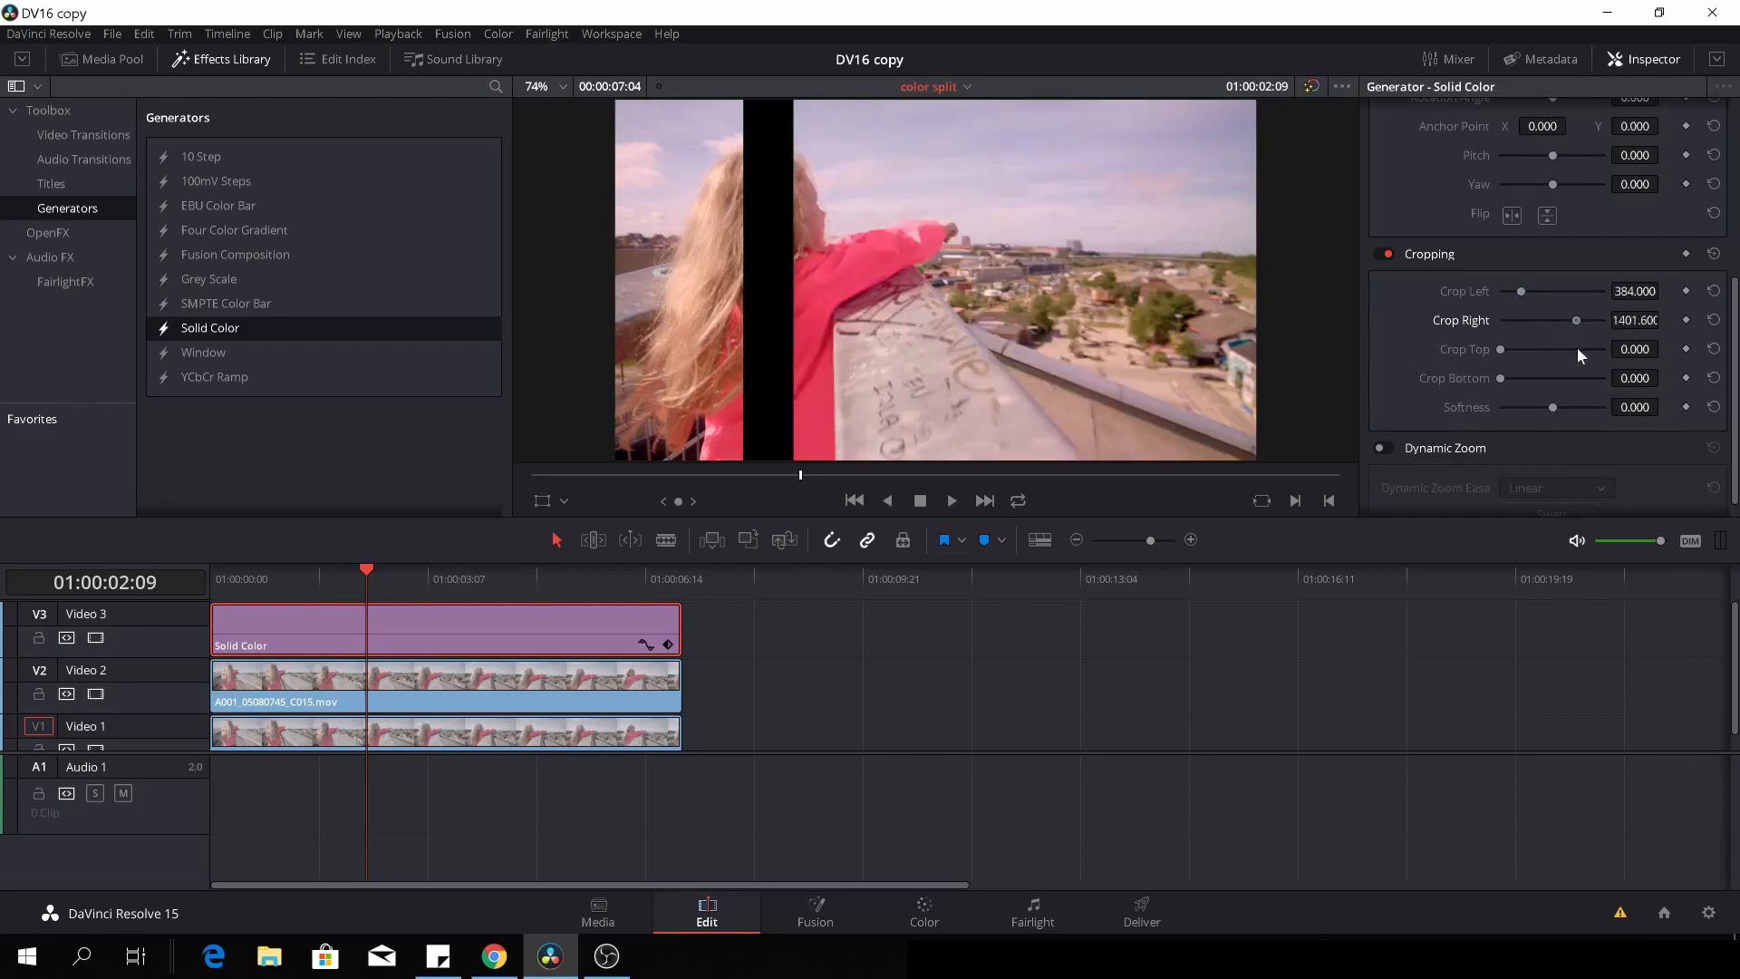
{"action": "left_click_drag", "start_coordinate": [1587, 320], "coordinate": [1604, 320]}
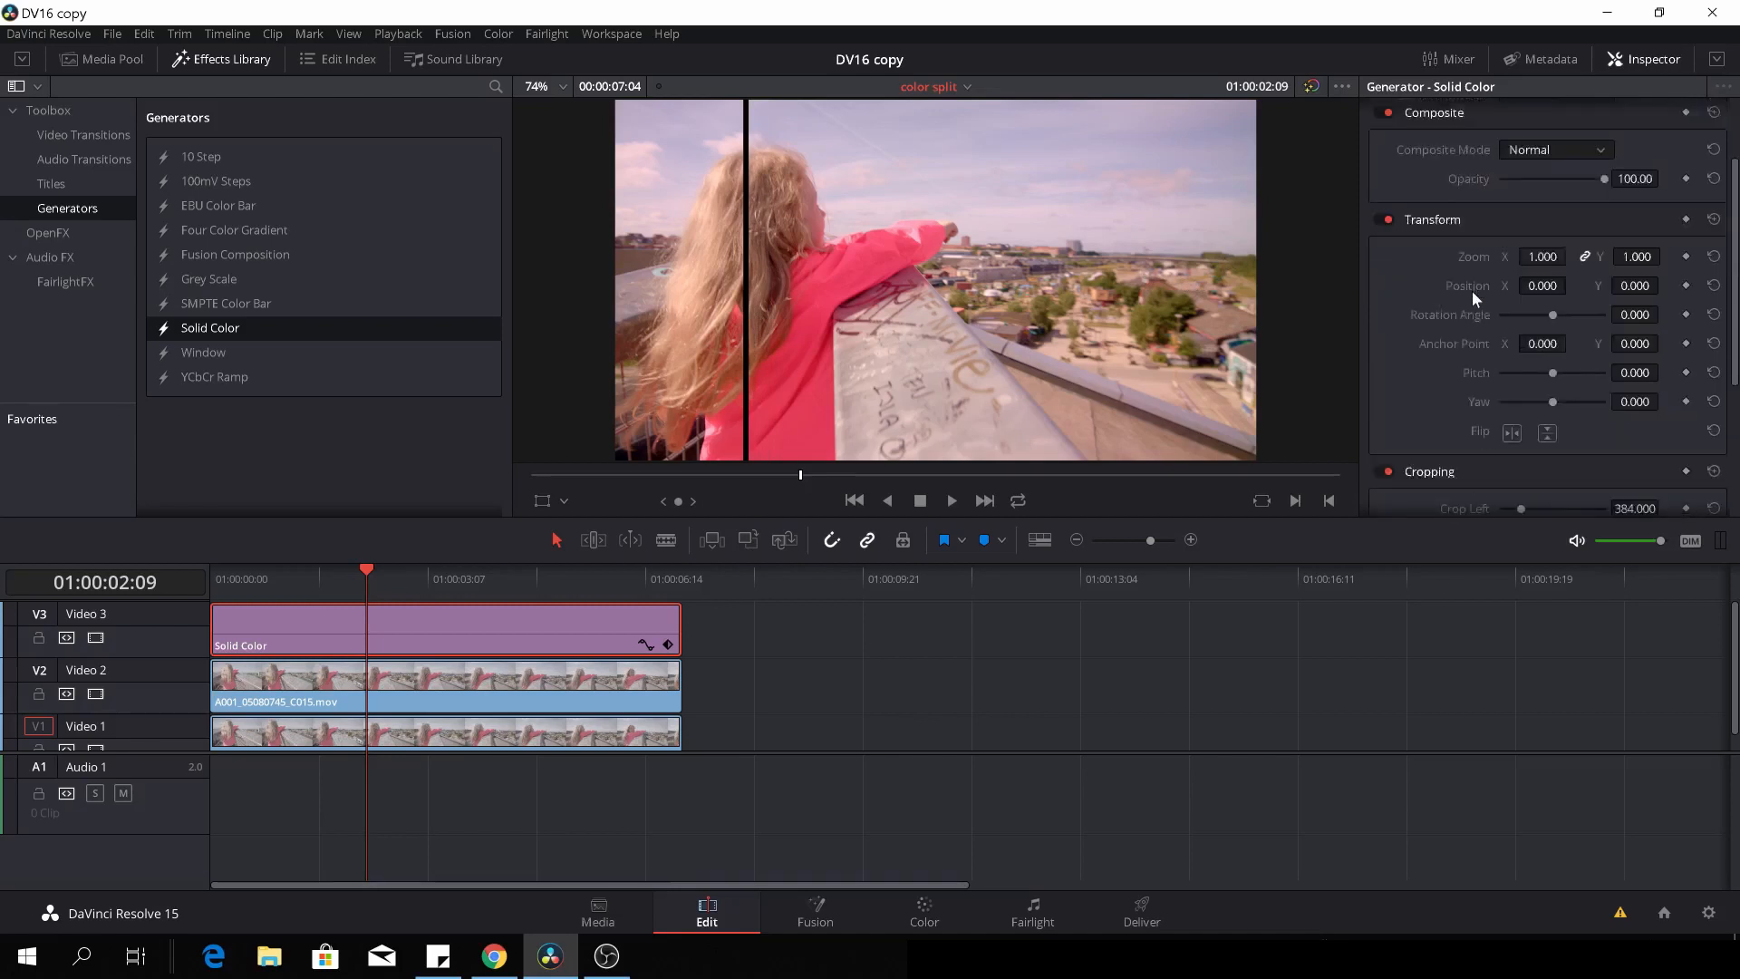
- Make the Solid Color white and drag its Position X to move the line across the frame
{"action": "left_click", "coordinate": [1514, 181]}
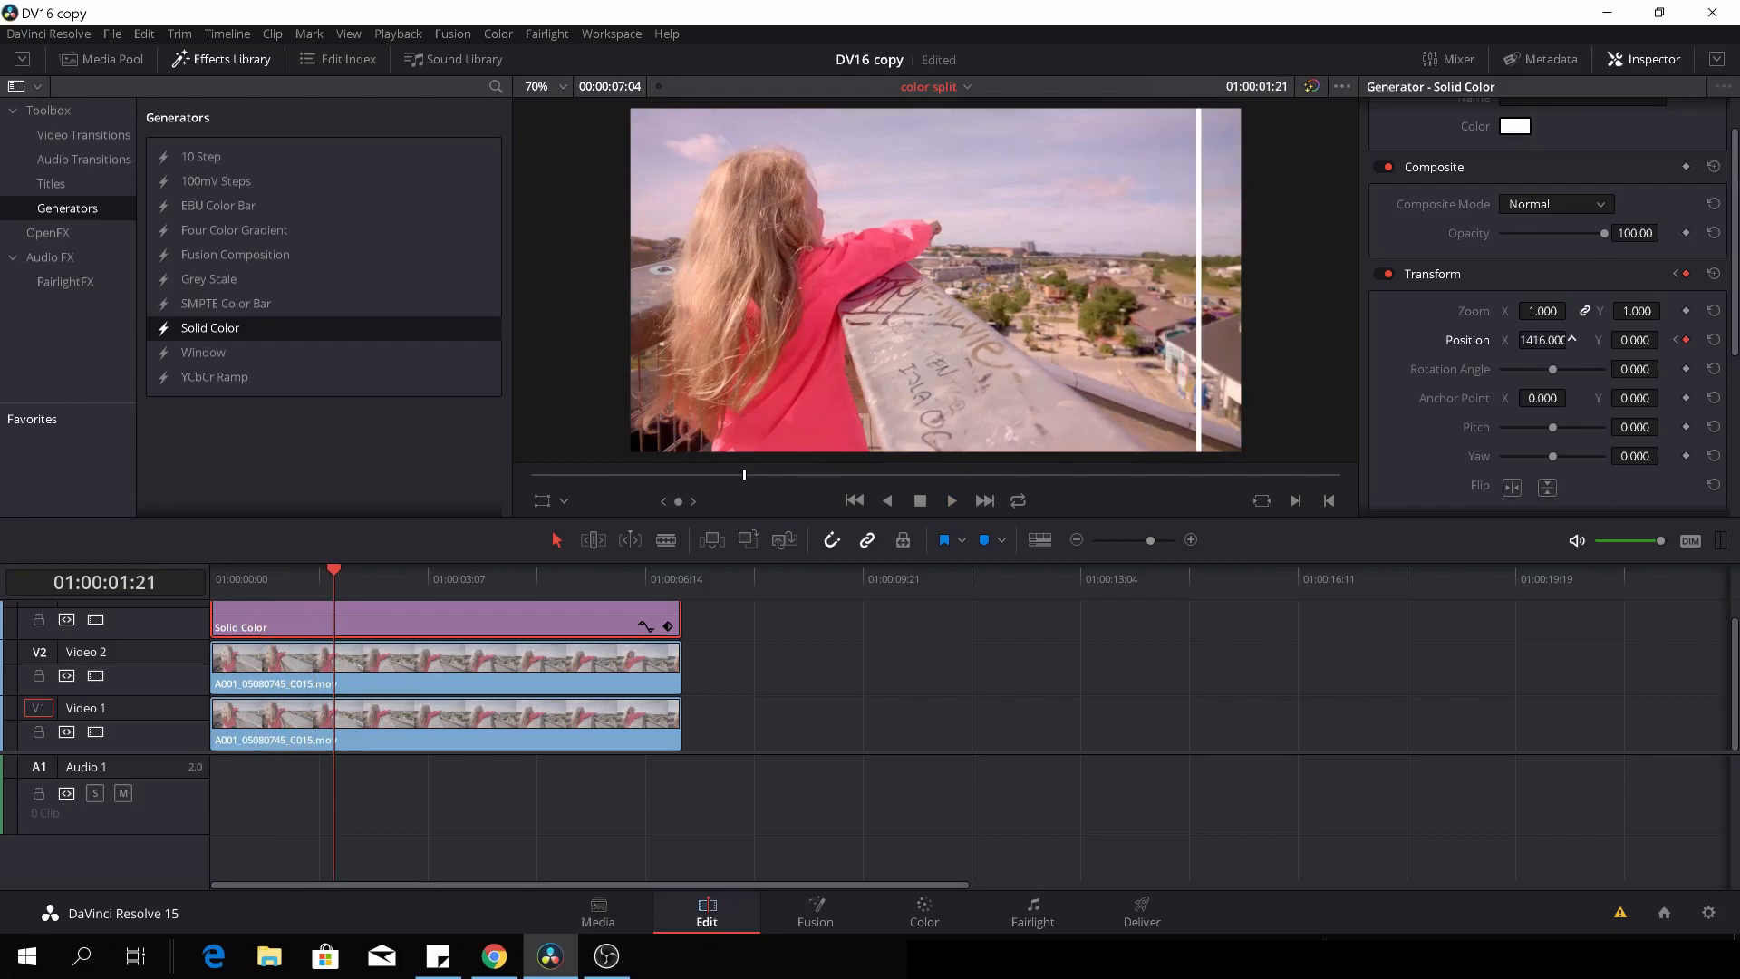
{"action": "left_click_drag", "start_coordinate": [1543, 340], "coordinate": [1553, 340]}
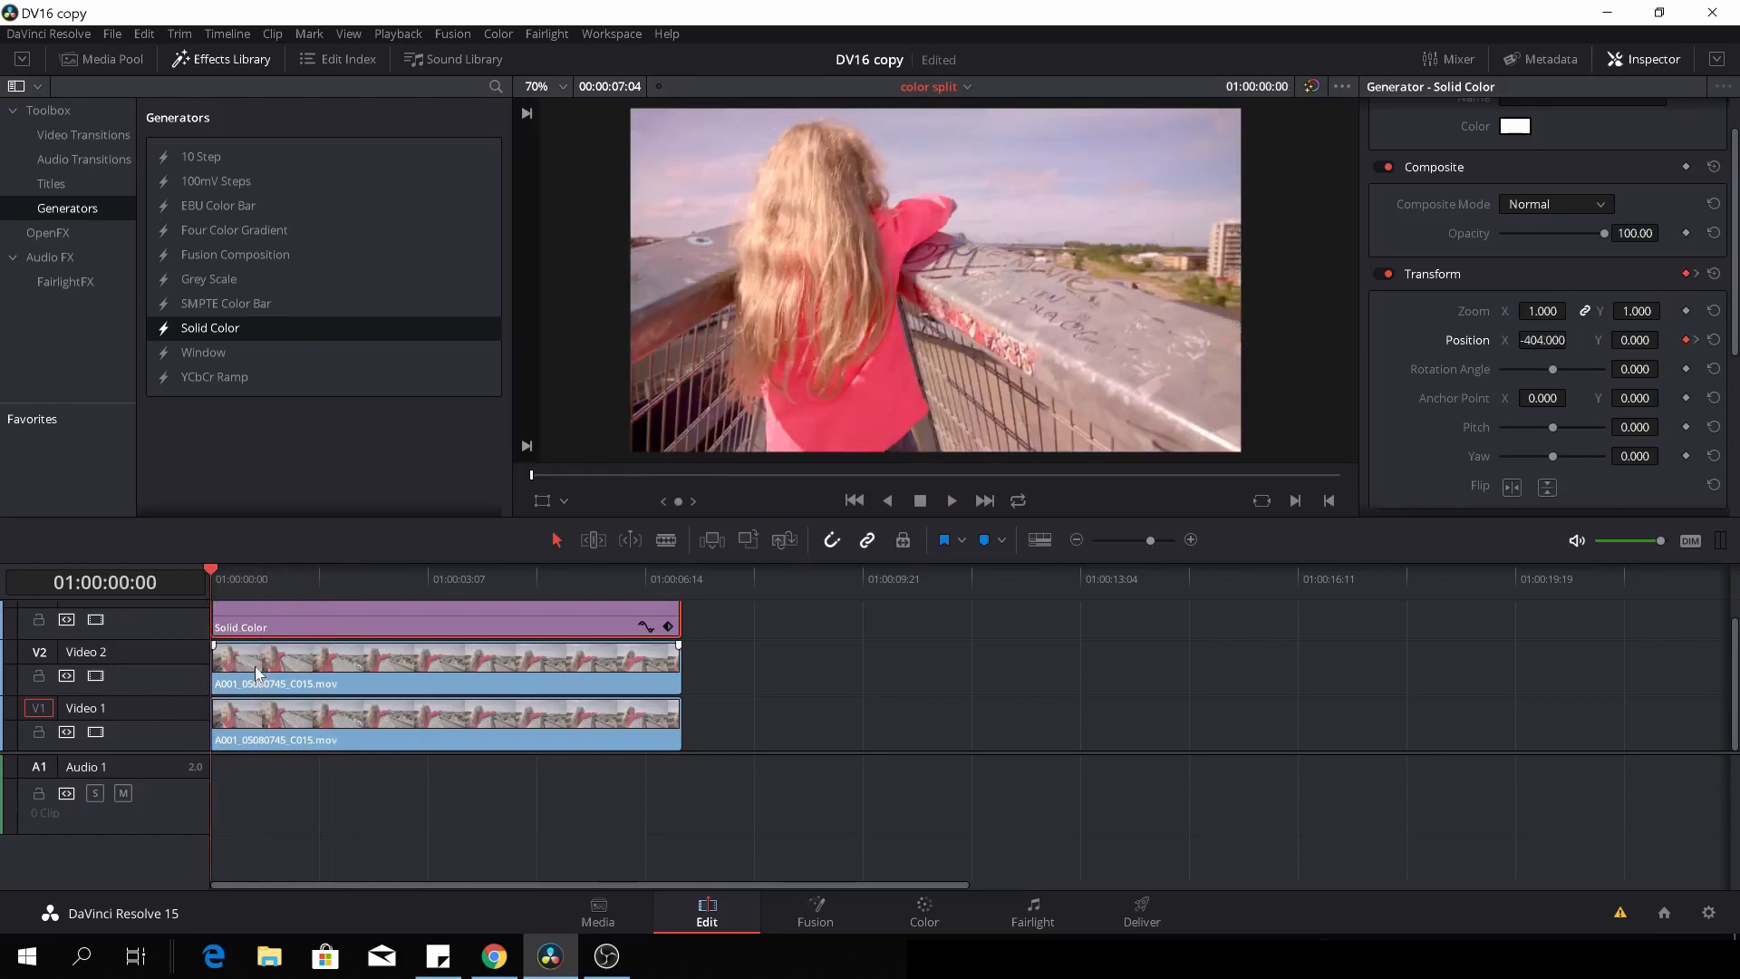
- Fully crop the Video 2 graded clip from the right, then reduce Crop Right mid-frame to meet the line
{"action": "left_click", "coordinate": [444, 660]}
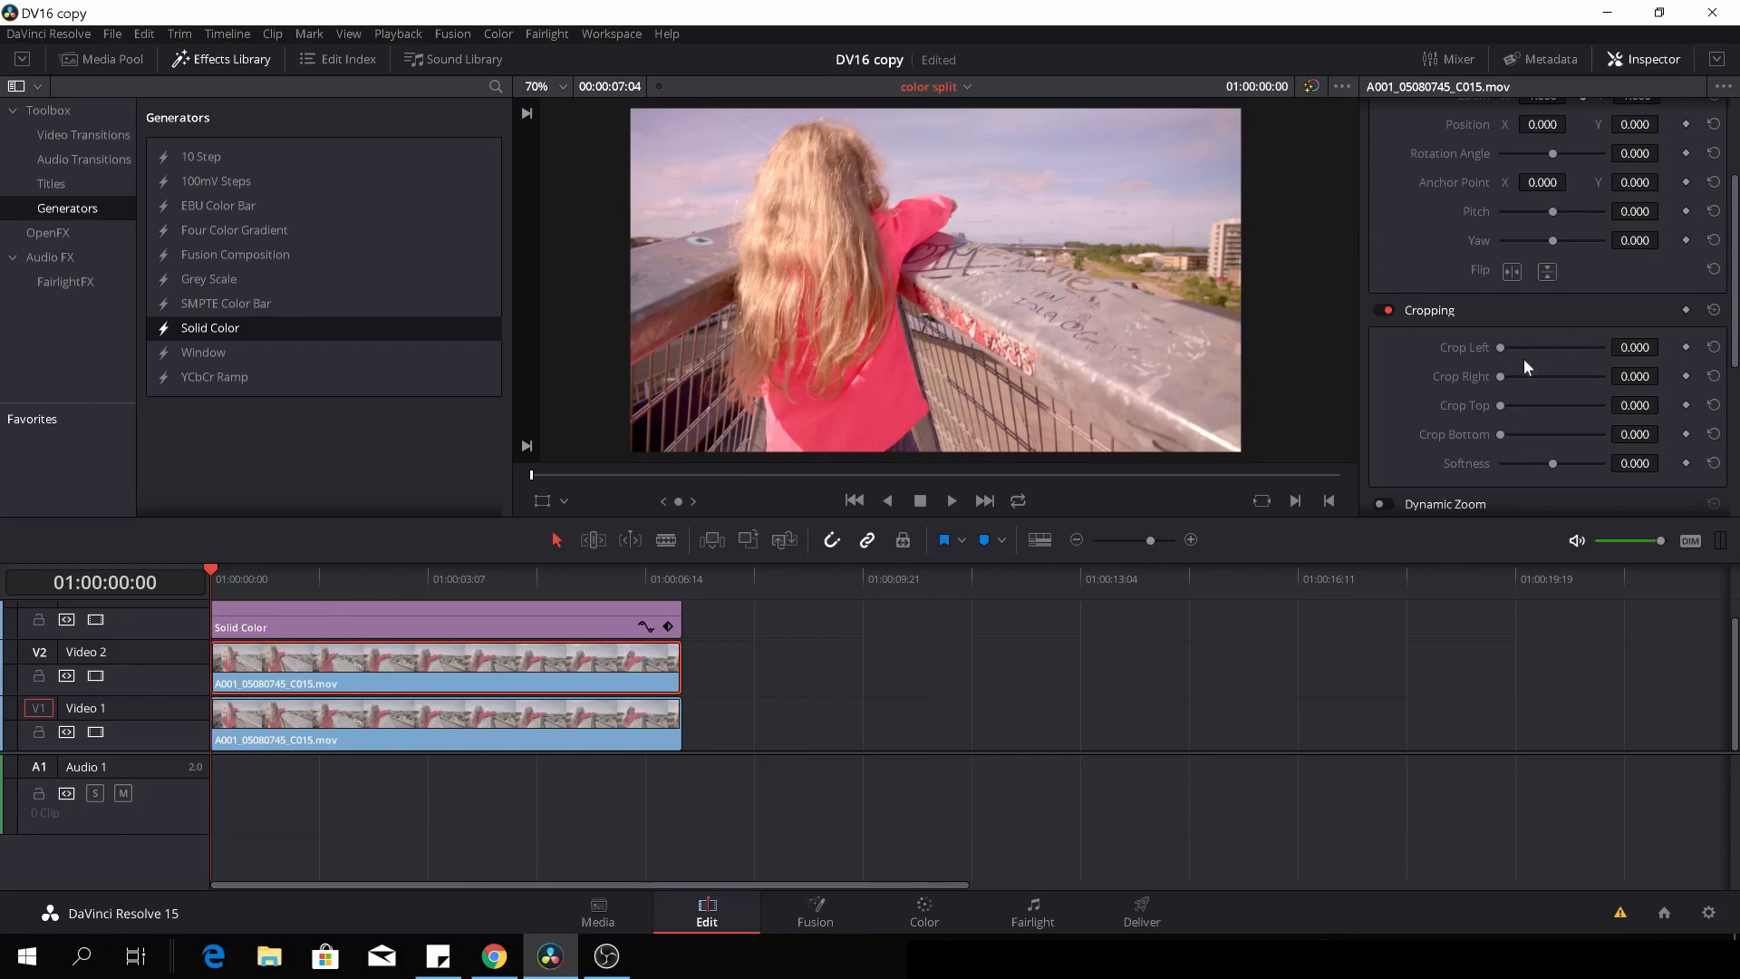
{"action": "left_click_drag", "start_coordinate": [1552, 376], "coordinate": [1528, 375]}
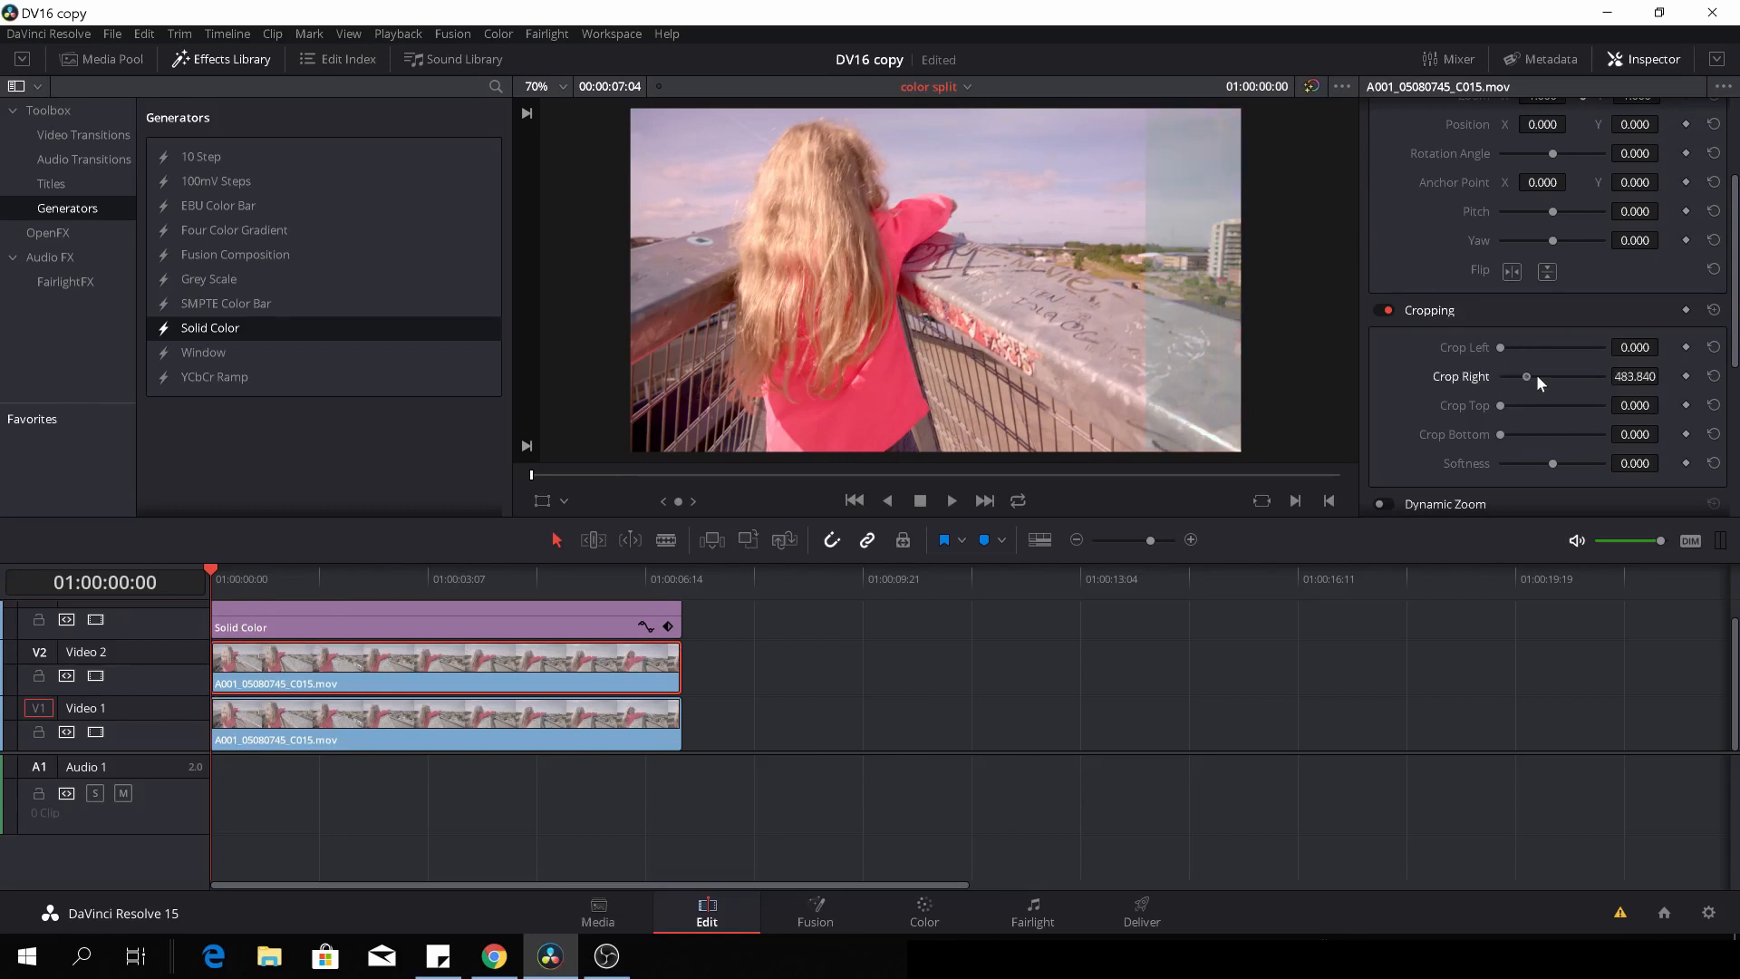
{"action": "left_click_drag", "start_coordinate": [1527, 377], "coordinate": [1605, 376]}
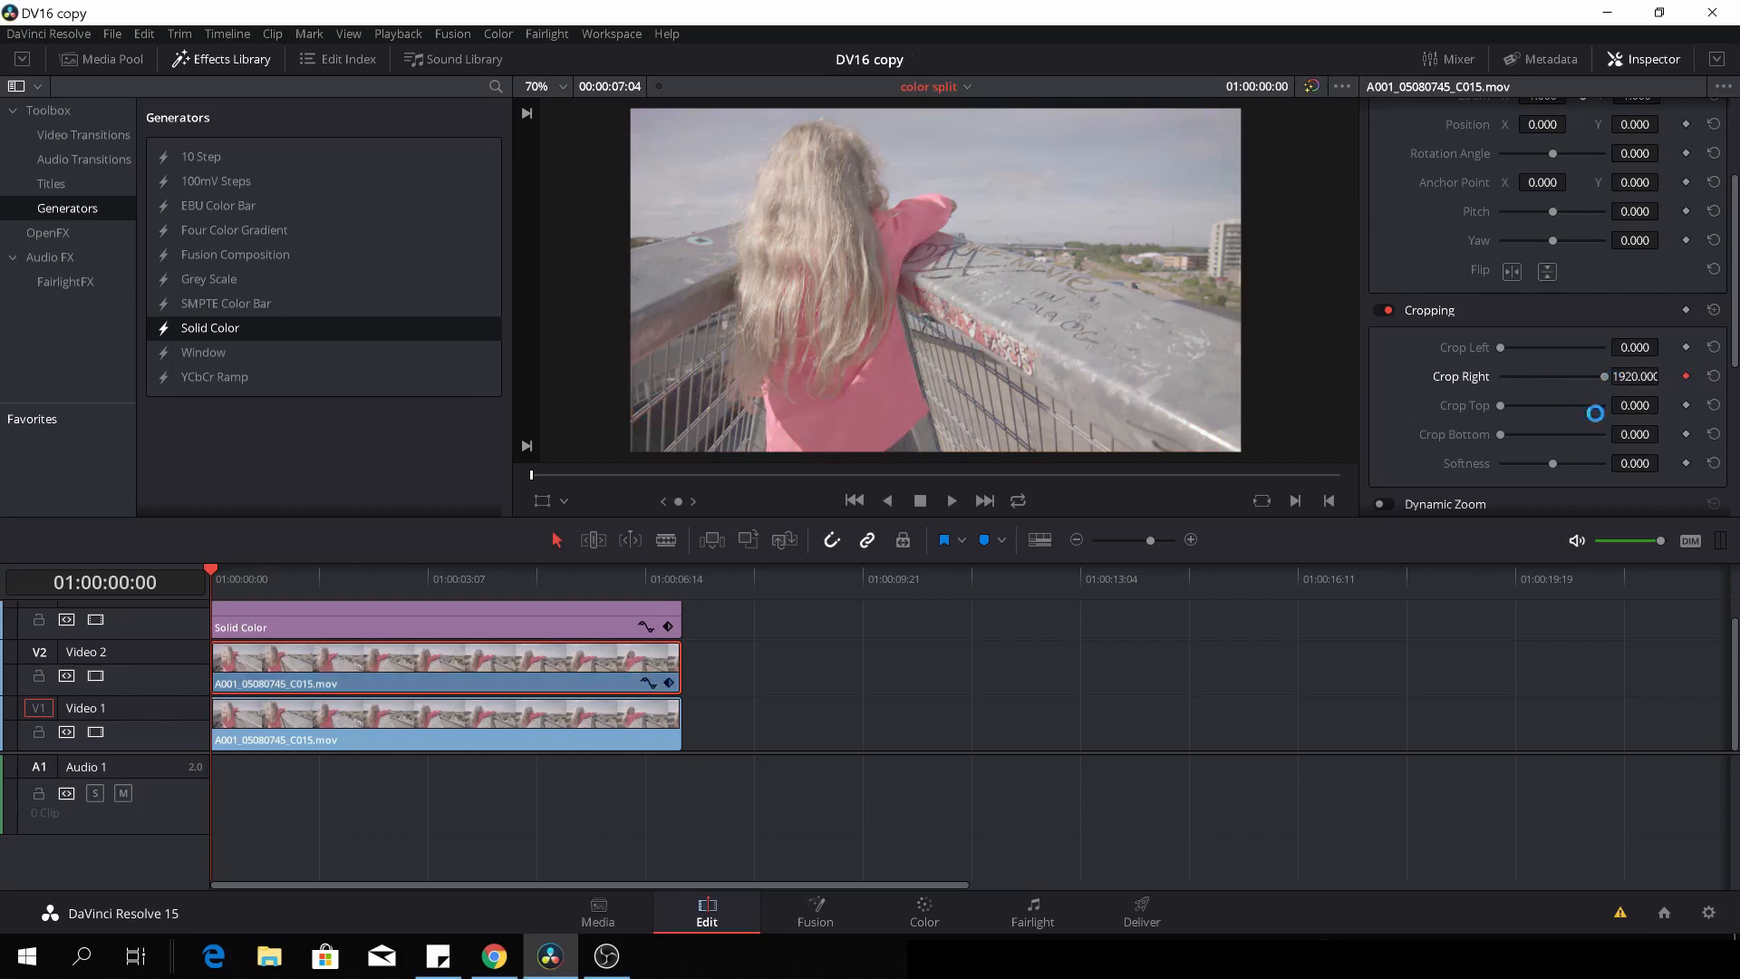
{"action": "left_click", "coordinate": [949, 501]}
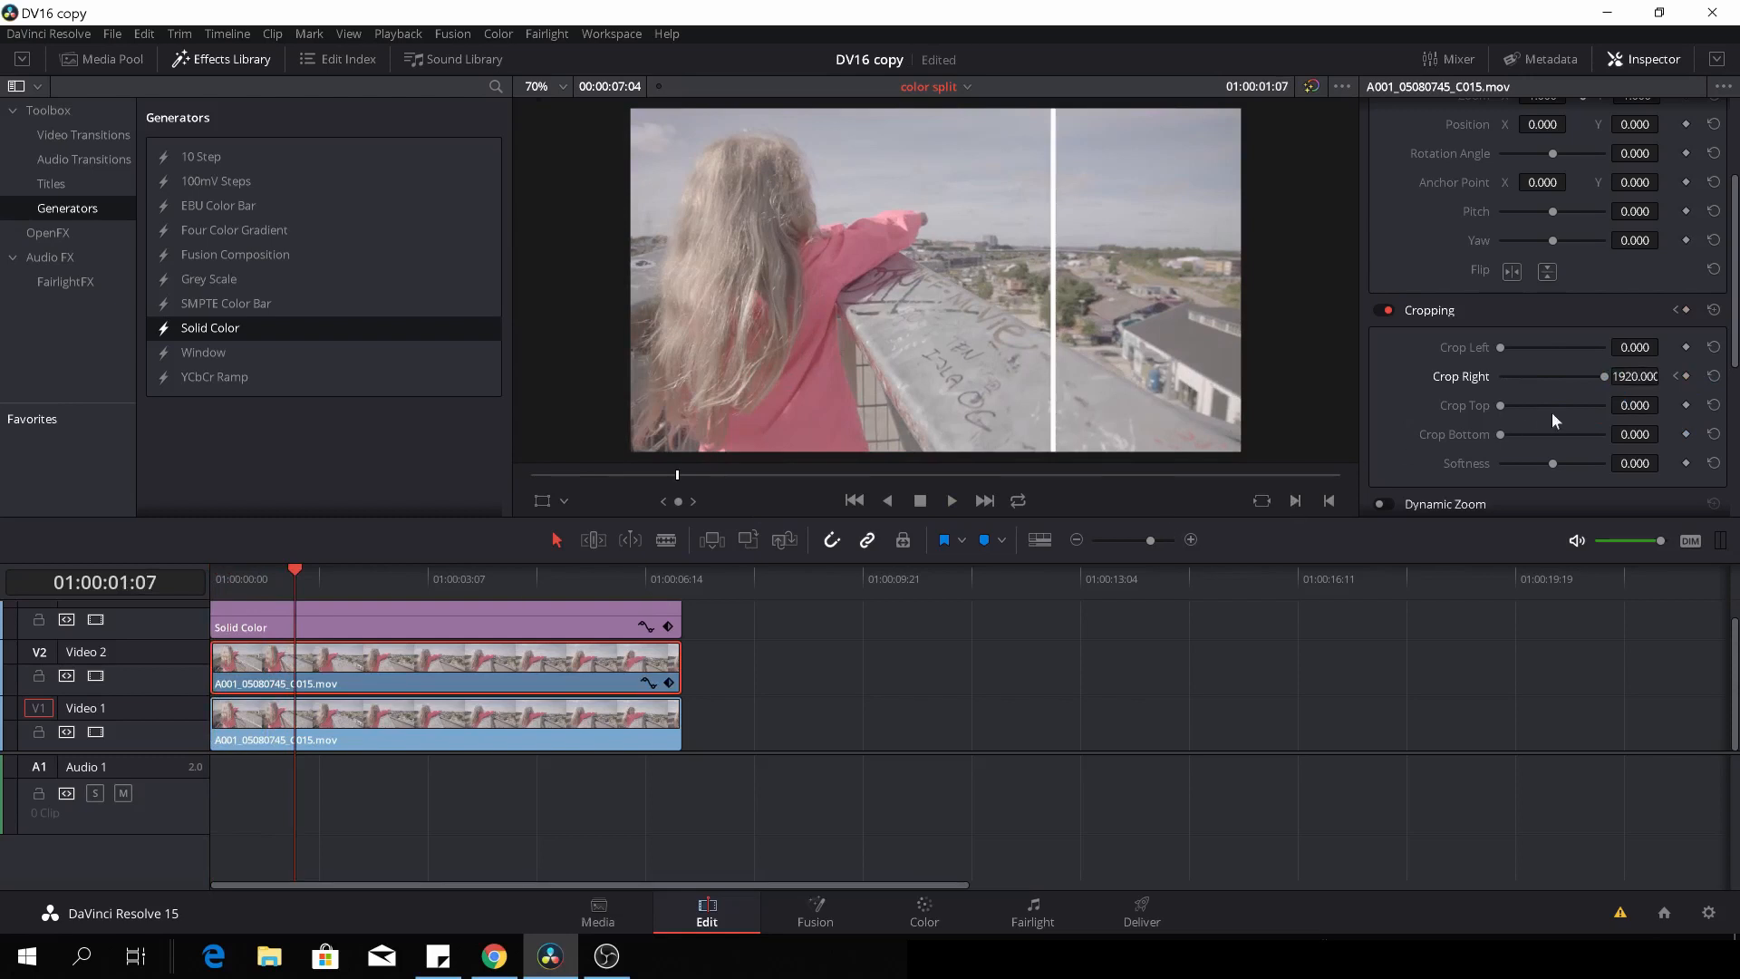
{"action": "mouse_move", "coordinate": [1607, 383]}
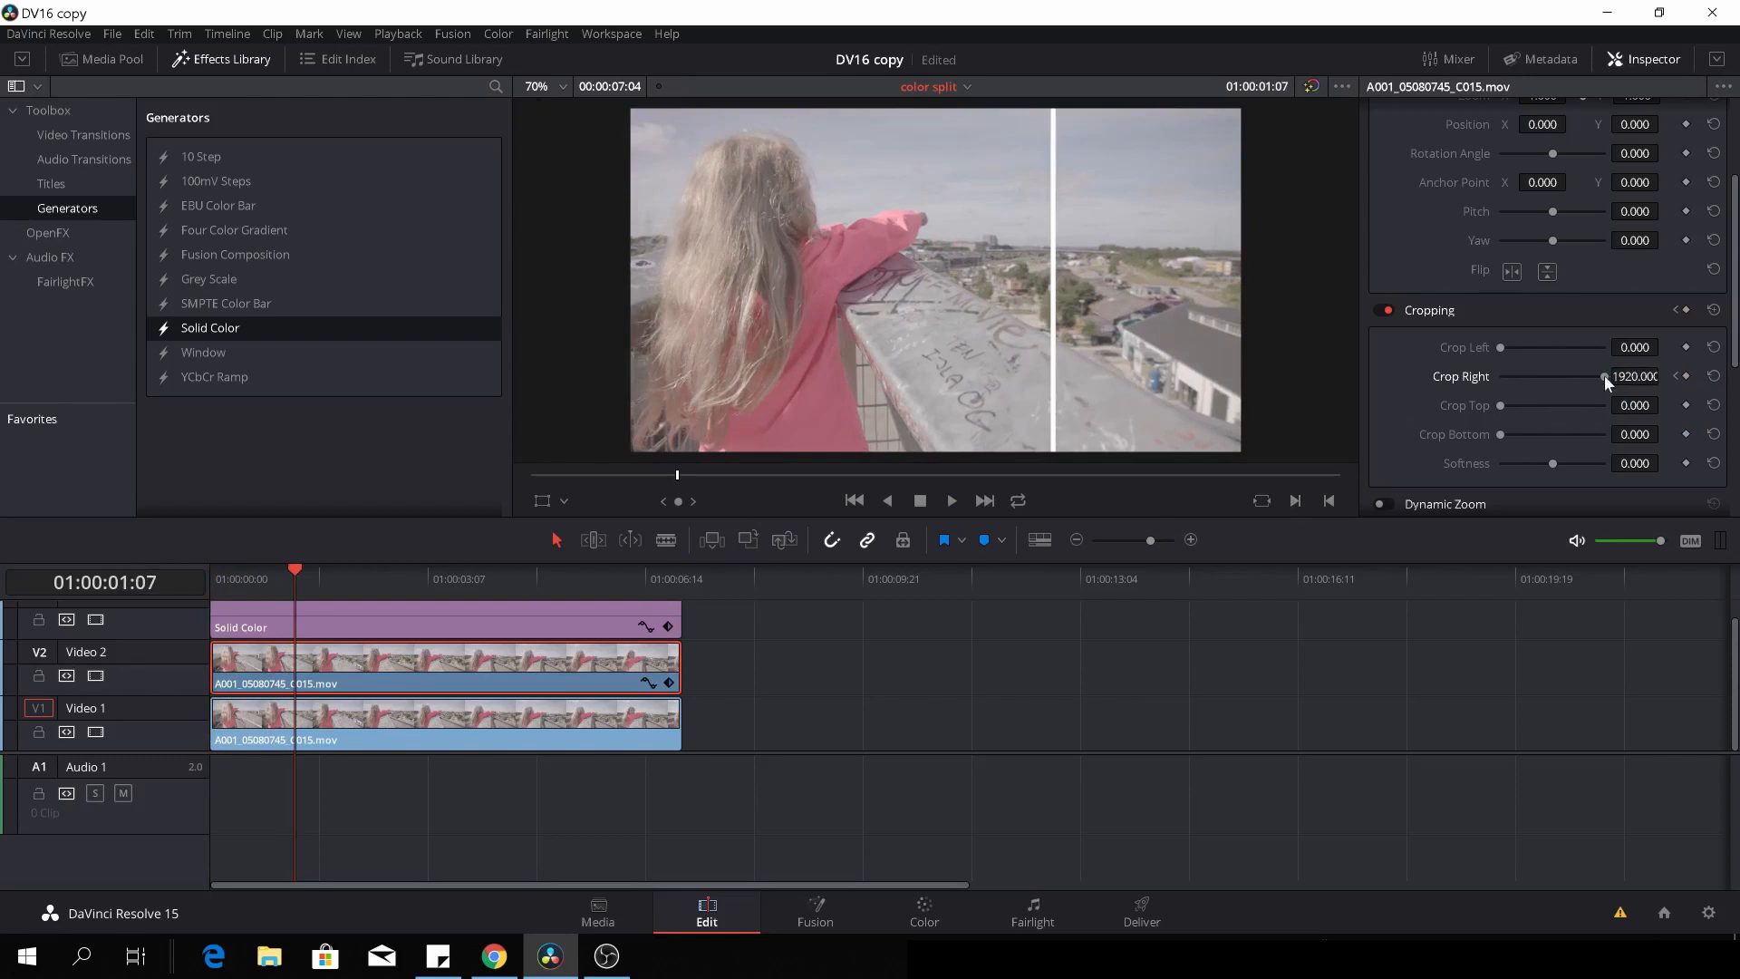
{"action": "left_click_drag", "start_coordinate": [1609, 376], "coordinate": [1559, 376]}
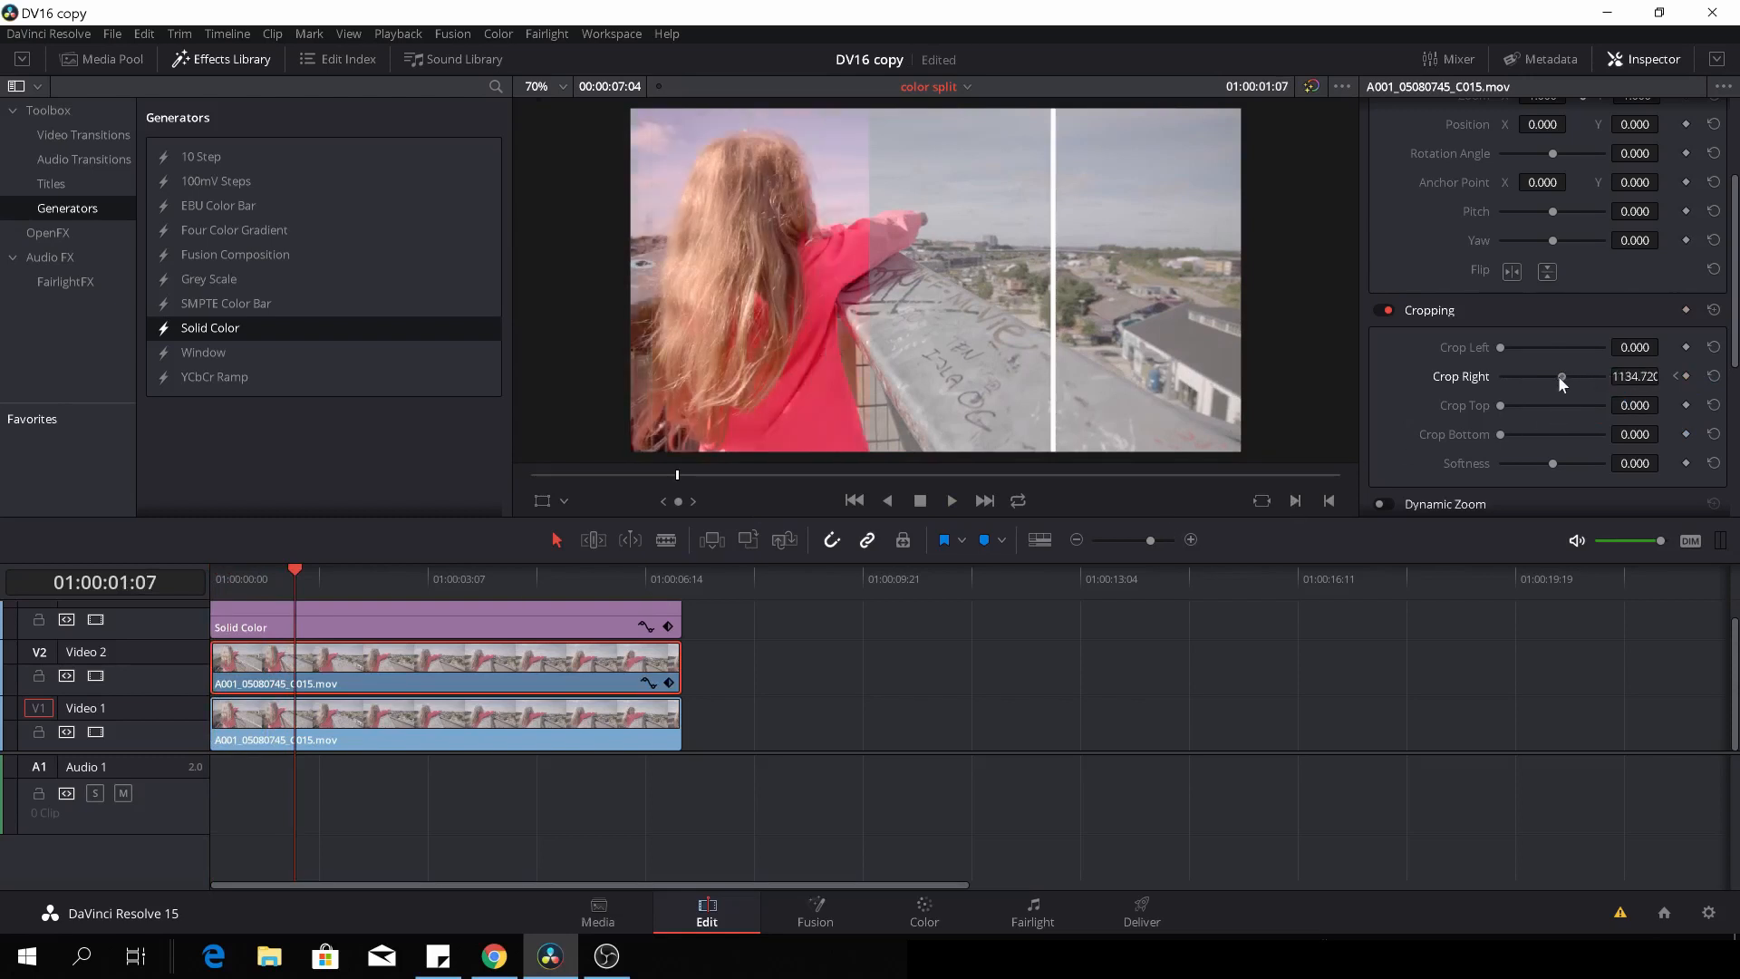
{"action": "left_click_drag", "start_coordinate": [1562, 376], "coordinate": [1533, 376]}
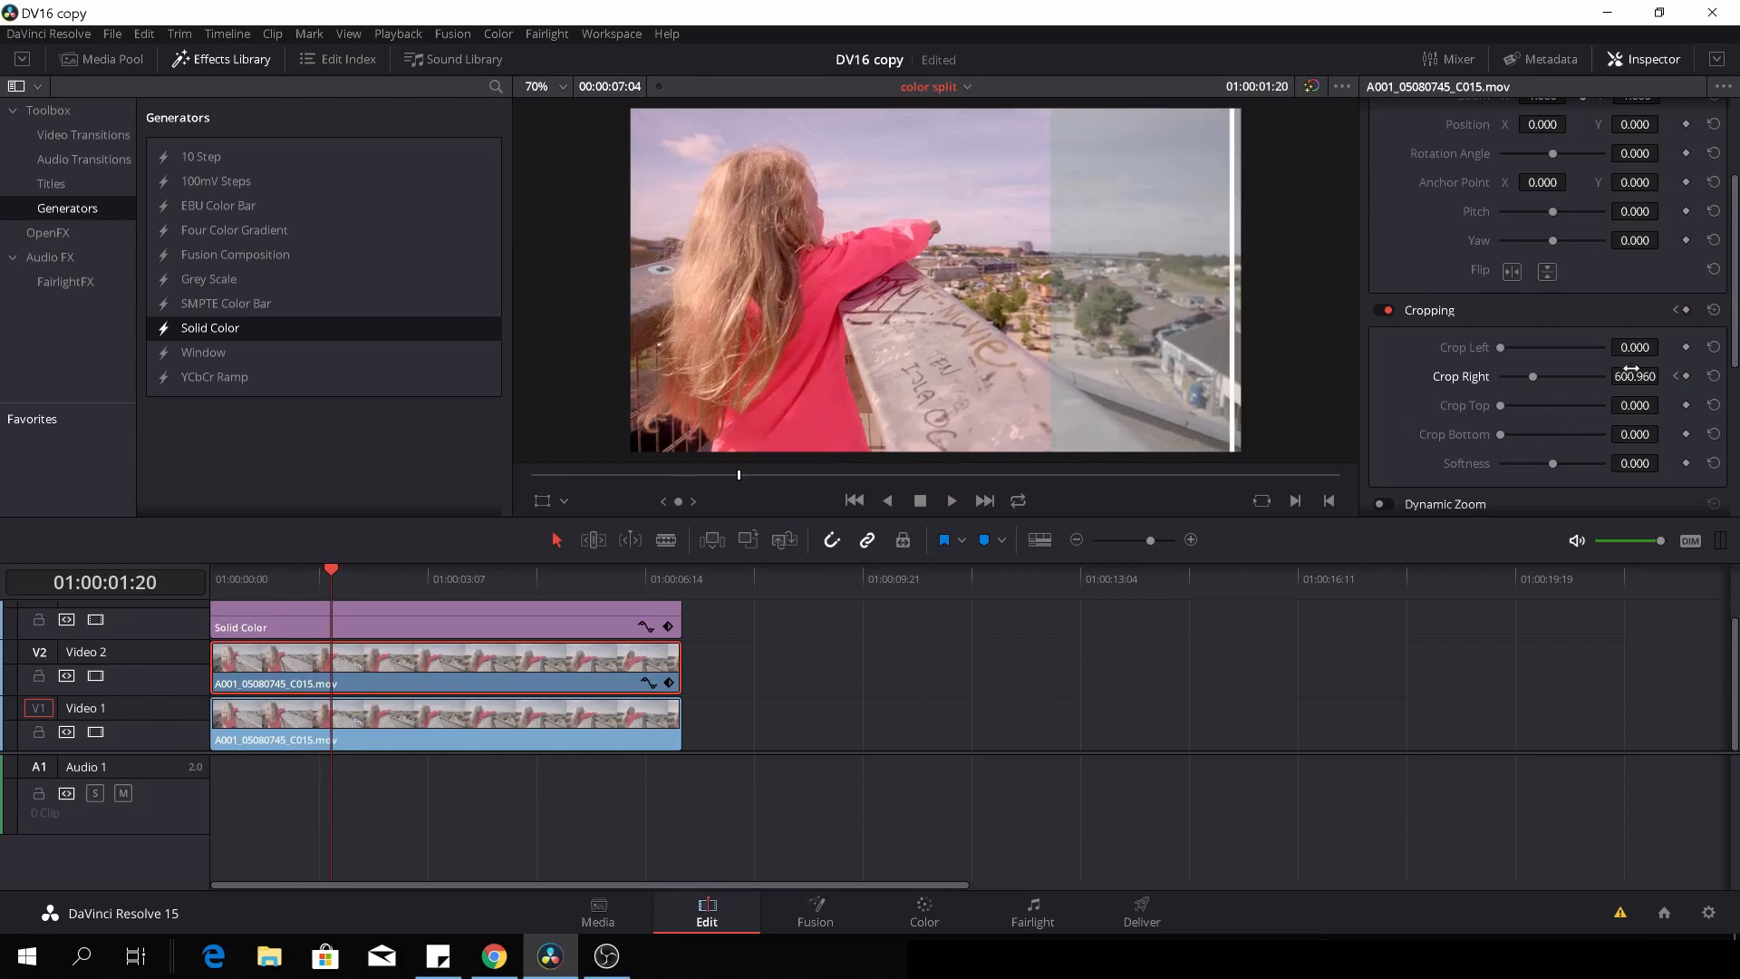
{"action": "mouse_move", "coordinate": [1534, 383]}
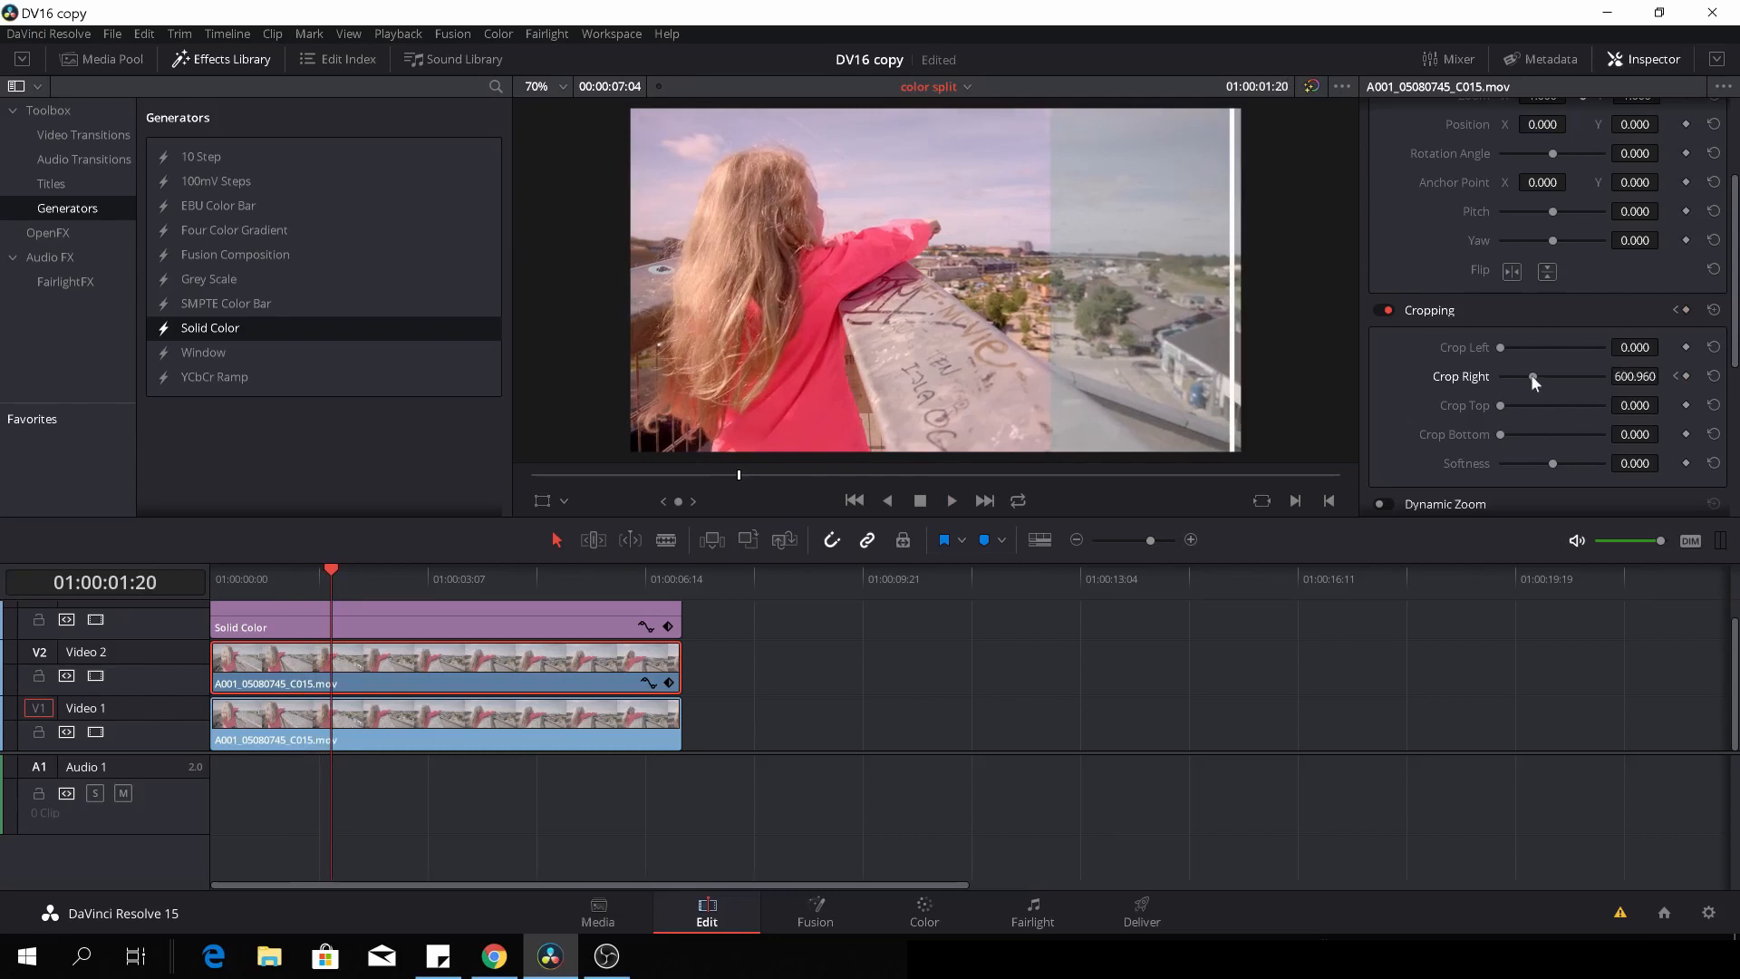